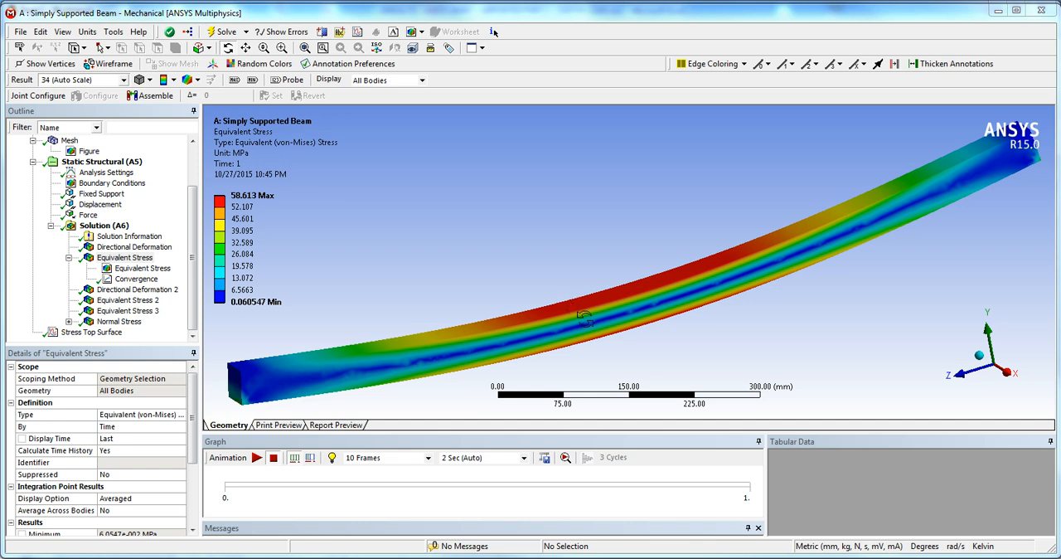
pyautogui.moveTo(605, 321)
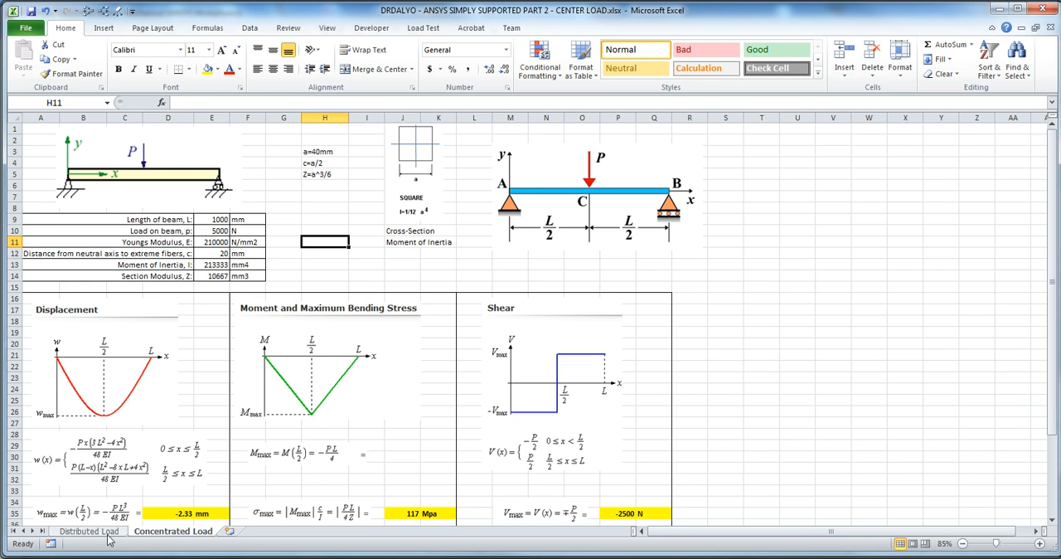
pyautogui.moveTo(556, 194)
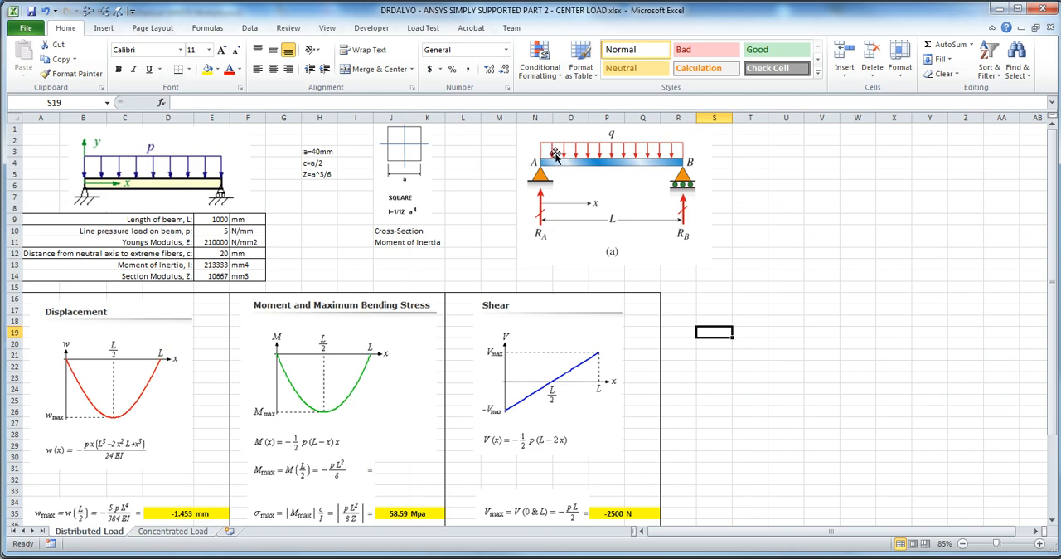
pyautogui.moveTo(613, 159)
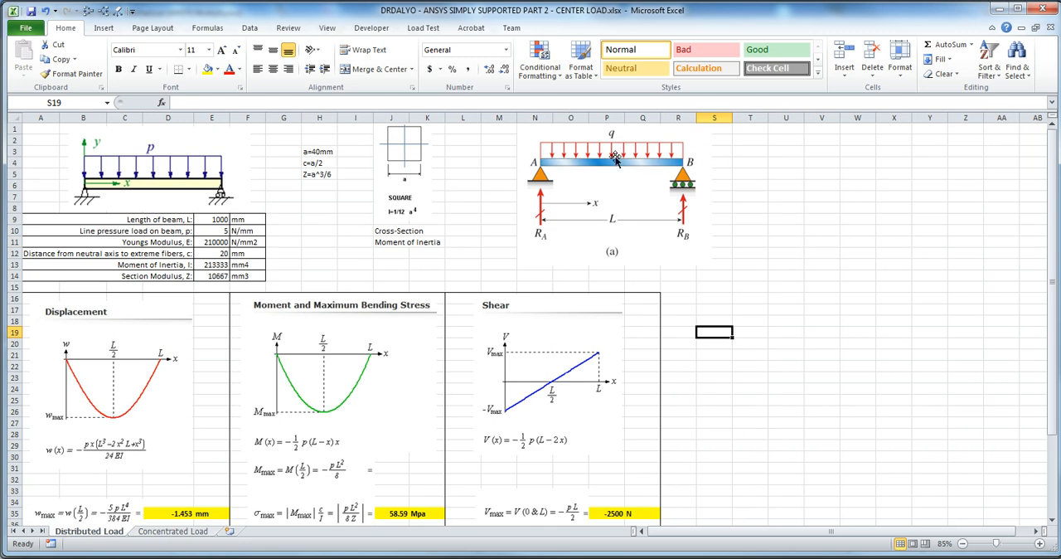
pyautogui.moveTo(189, 522)
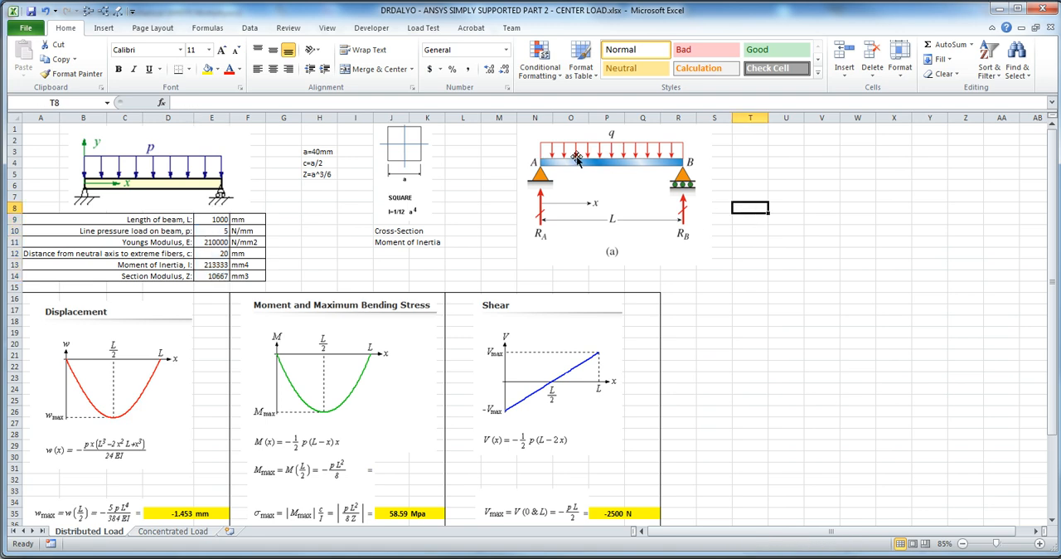
pyautogui.moveTo(635, 200)
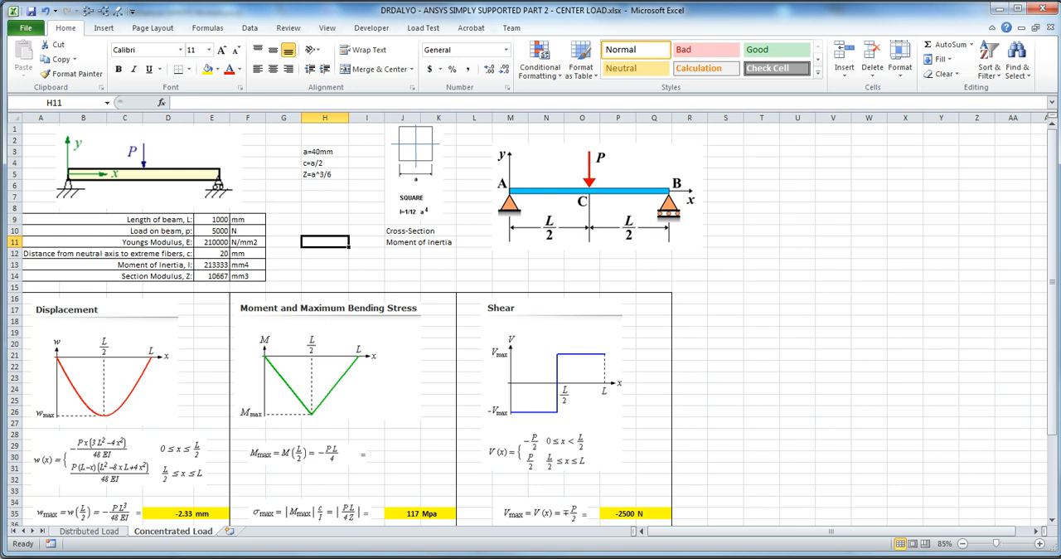
pyautogui.moveTo(411, 322)
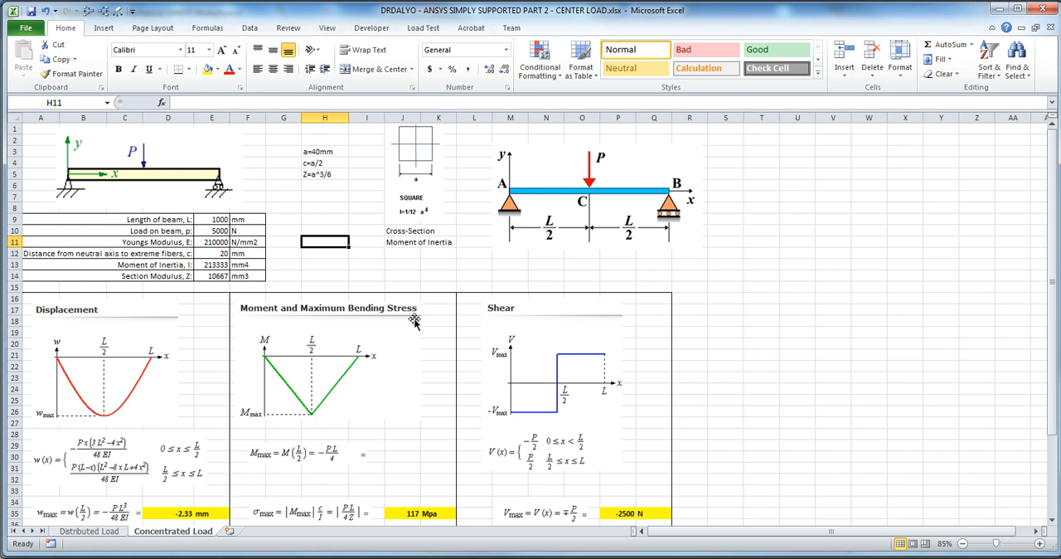
pyautogui.moveTo(239, 270)
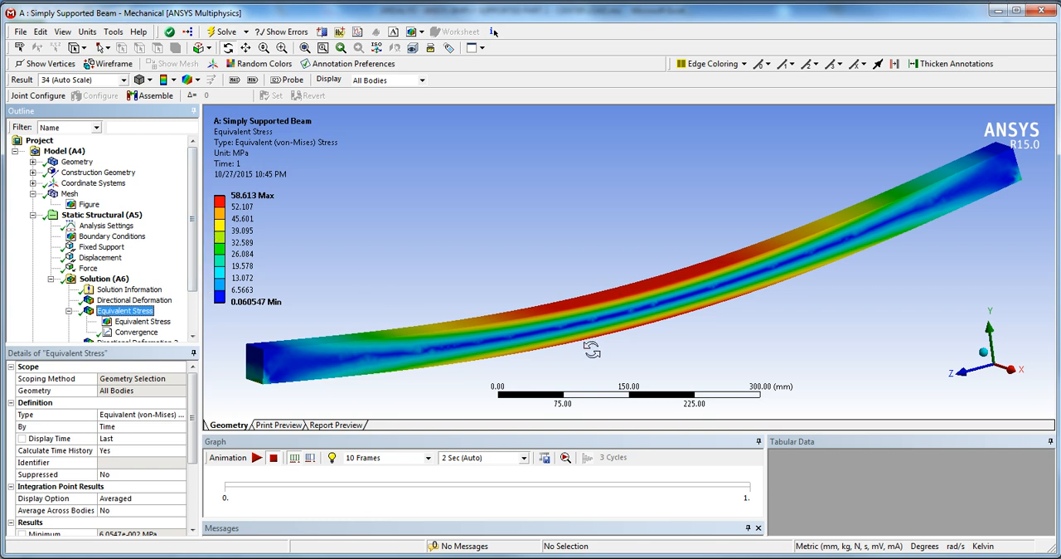
pyautogui.moveTo(983, 262)
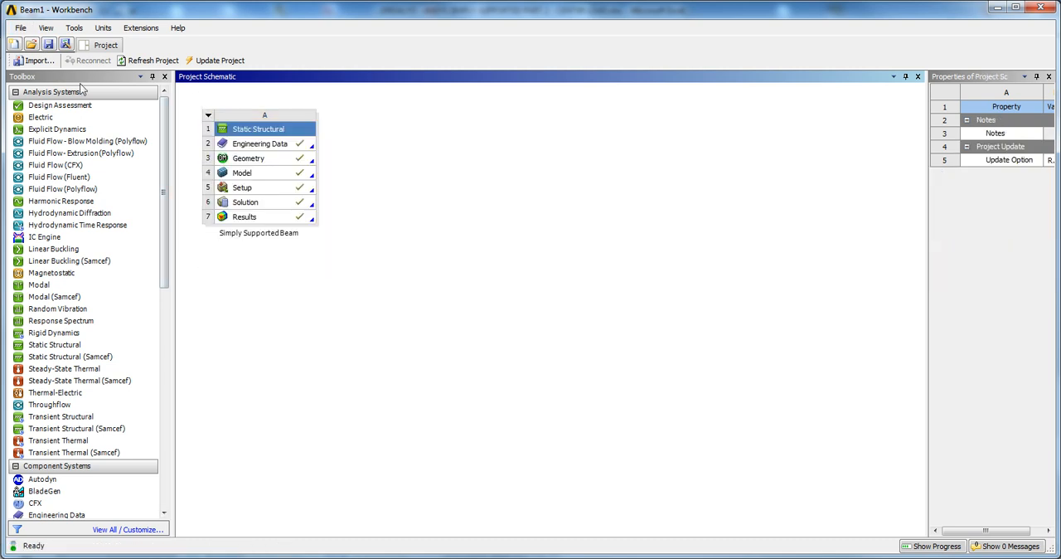
# - Rename the static structural system to 'Simply Supported Beam - Center Load' from its header menu
pyautogui.rightClick(263, 114)
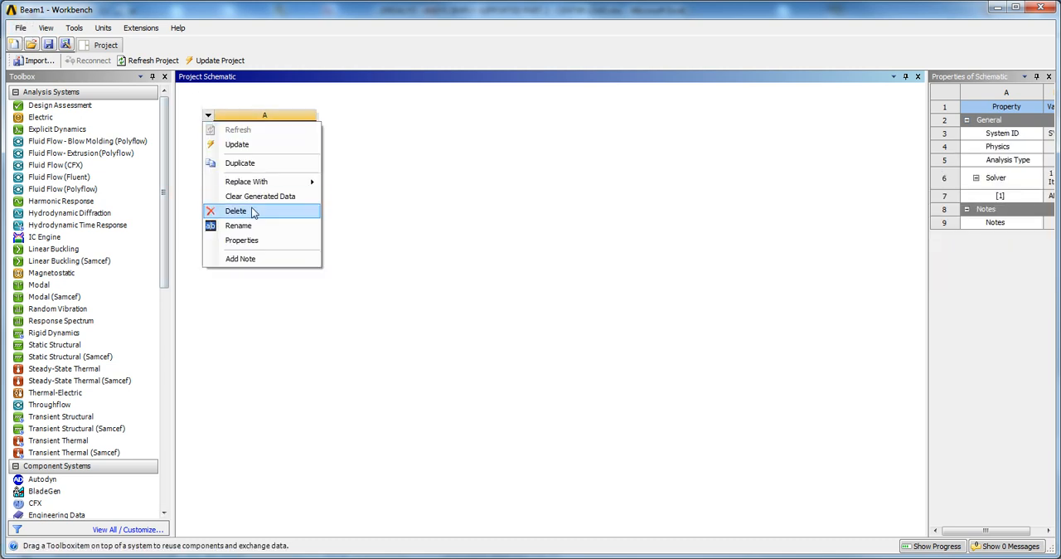
pyautogui.click(238, 225)
pyautogui.write('Simply Supported Beam - Center Load')
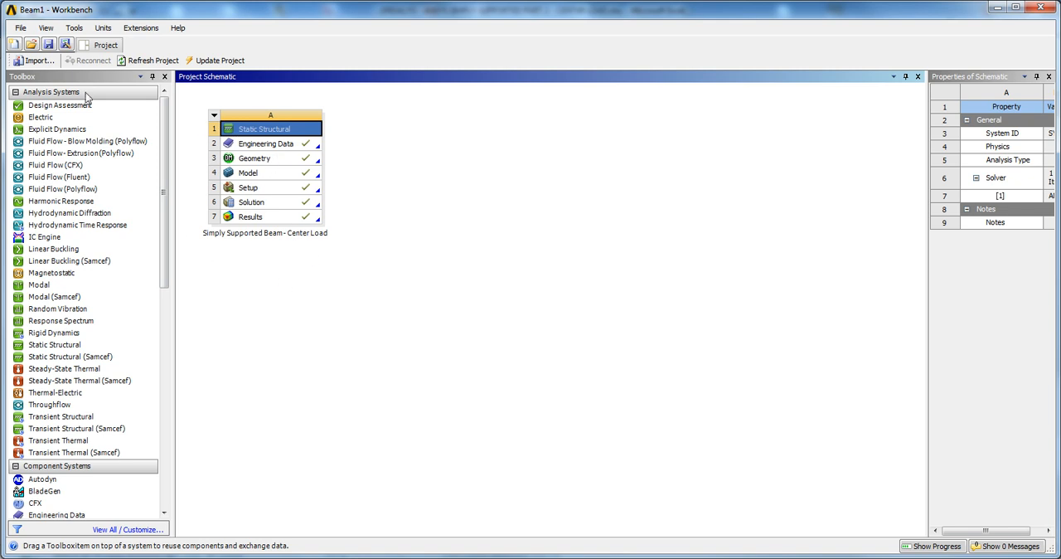
pyautogui.moveTo(268, 163)
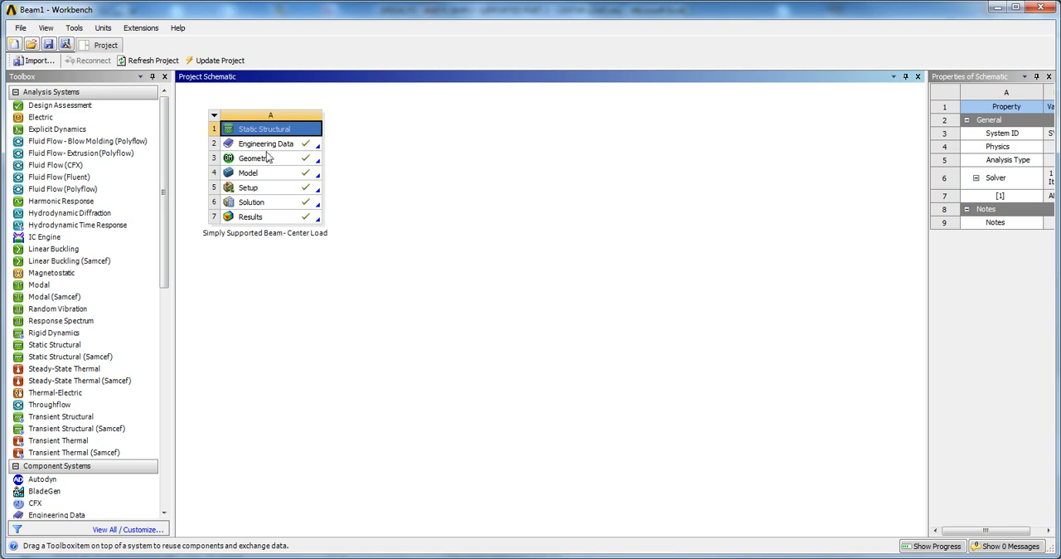
pyautogui.moveTo(279, 163)
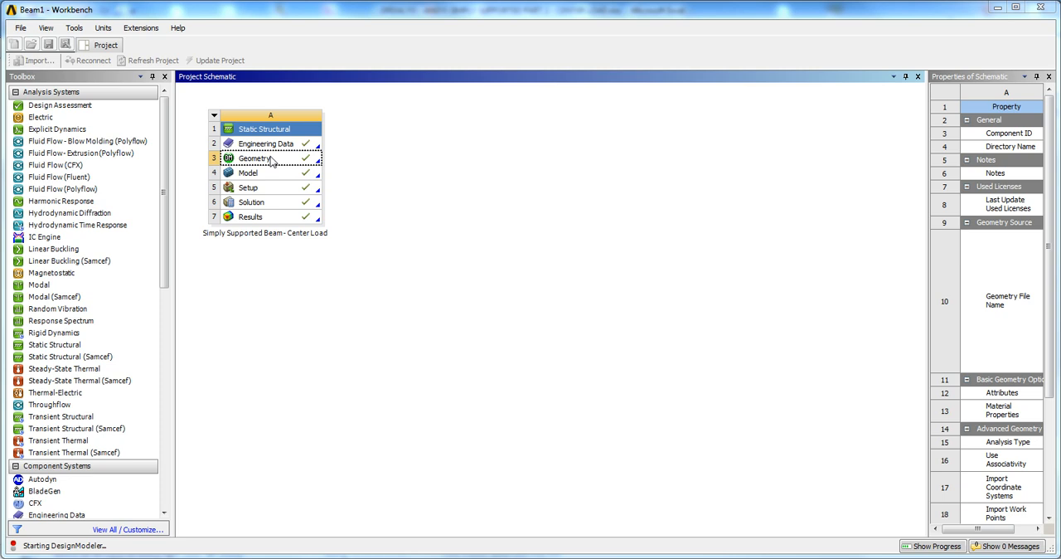
pyautogui.moveTo(278, 173)
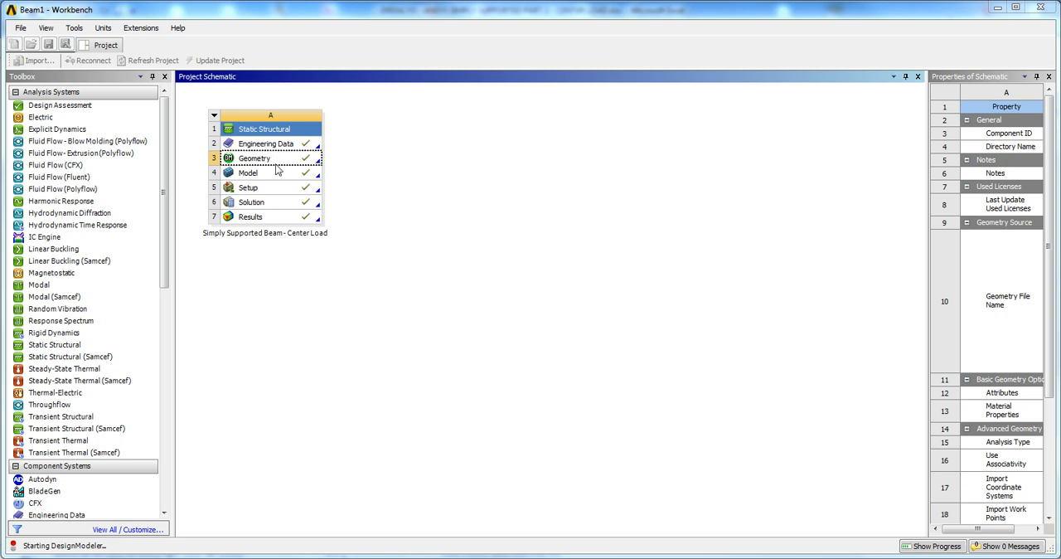
pyautogui.doubleClick(254, 158)
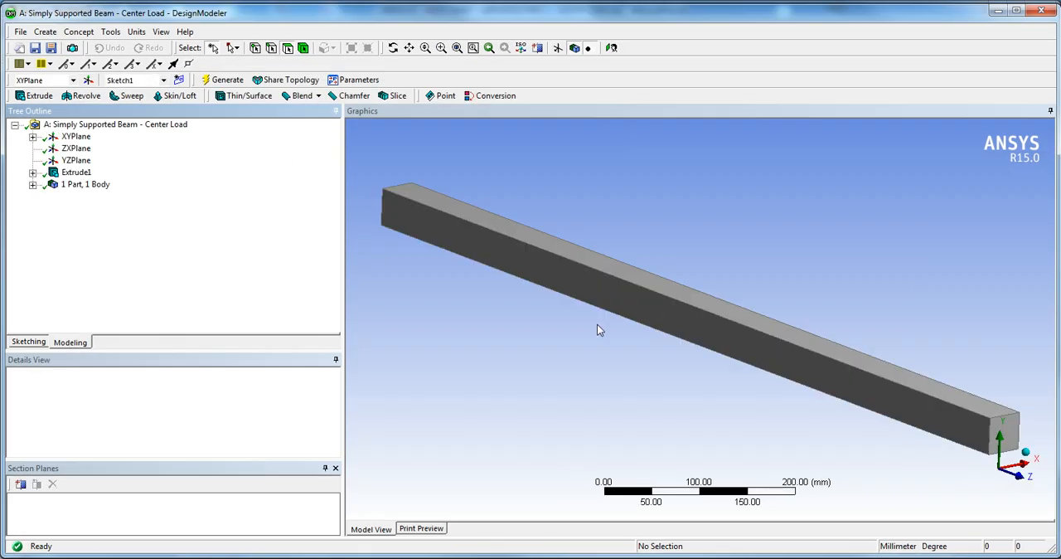
pyautogui.moveTo(601, 330); pyautogui.dragTo(733, 286)
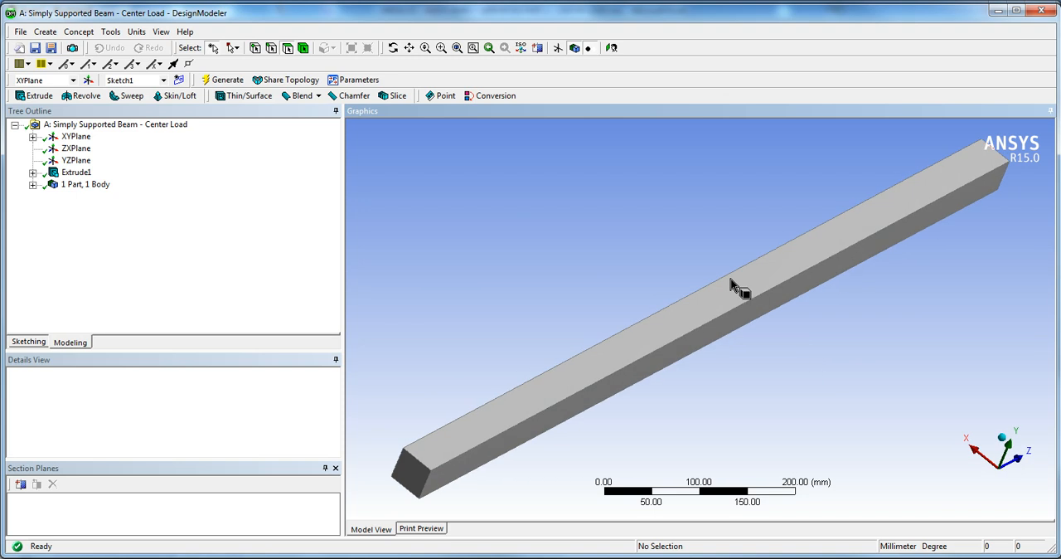
pyautogui.moveTo(734, 286); pyautogui.dragTo(729, 317)
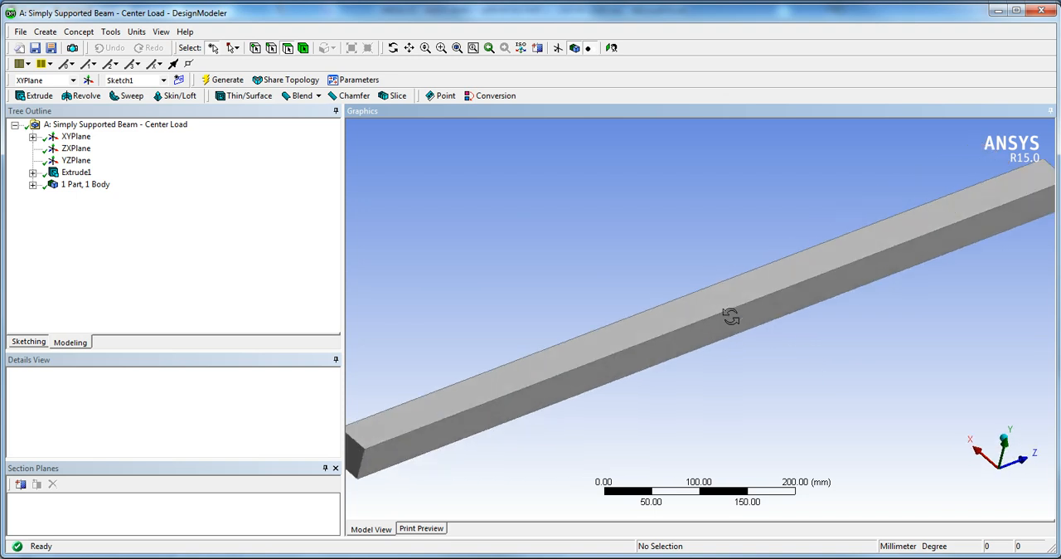
pyautogui.moveTo(730, 317); pyautogui.dragTo(742, 287)
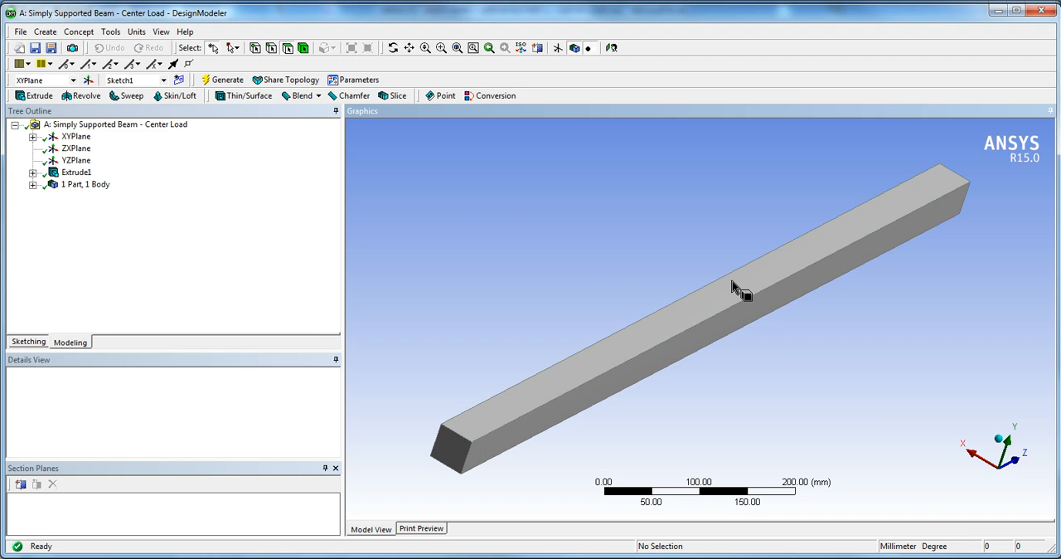
pyautogui.moveTo(726, 346)
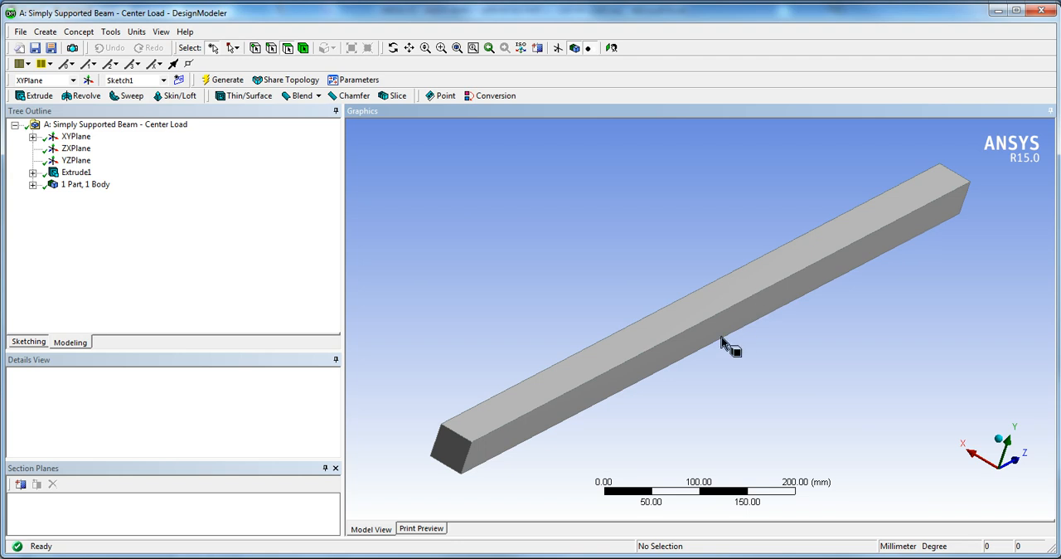
pyautogui.moveTo(725, 347); pyautogui.dragTo(740, 365)
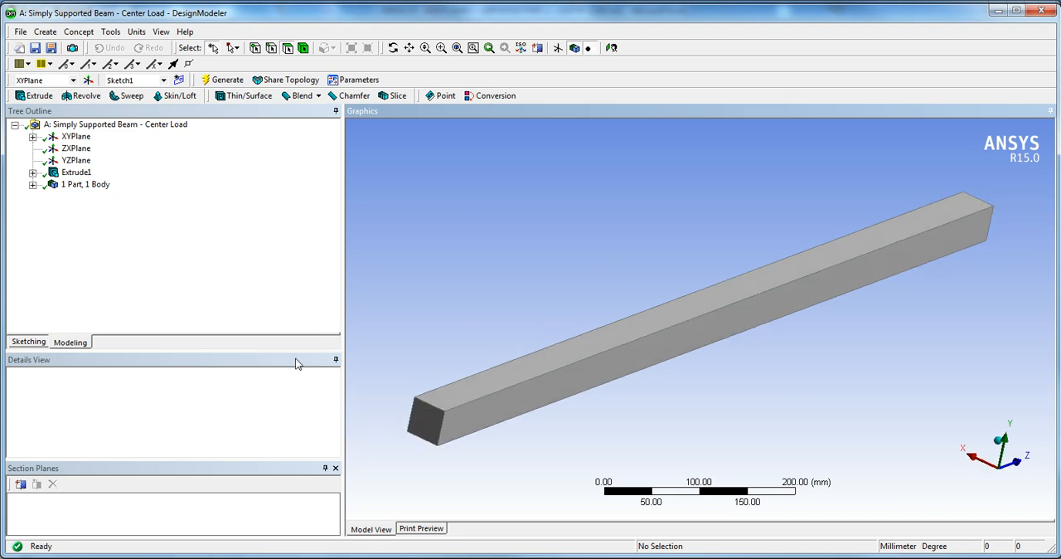
# - Create Plane4 on the beam's top face and add Sketch2 projected from that face
pyautogui.click(557, 348)
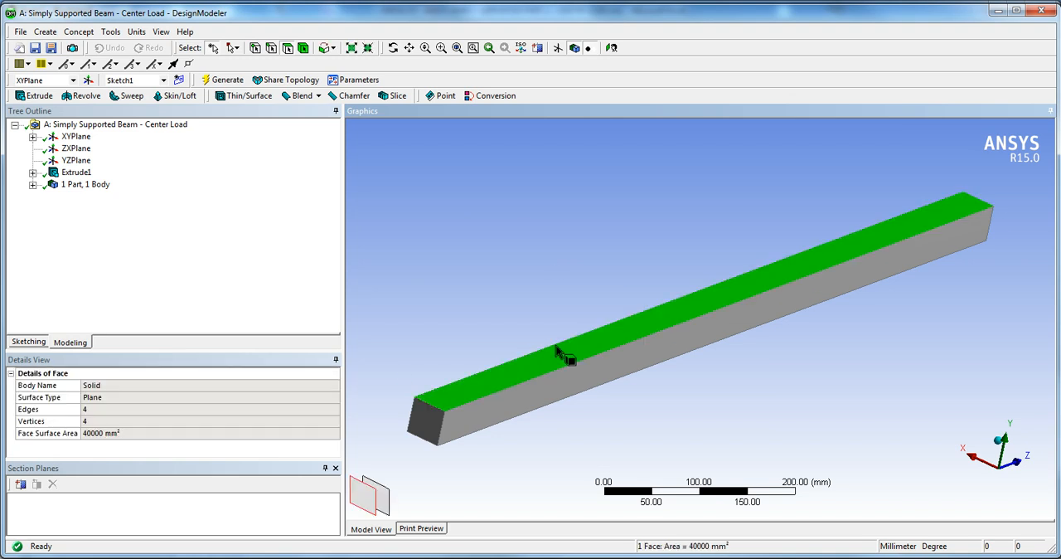
pyautogui.moveTo(87, 79)
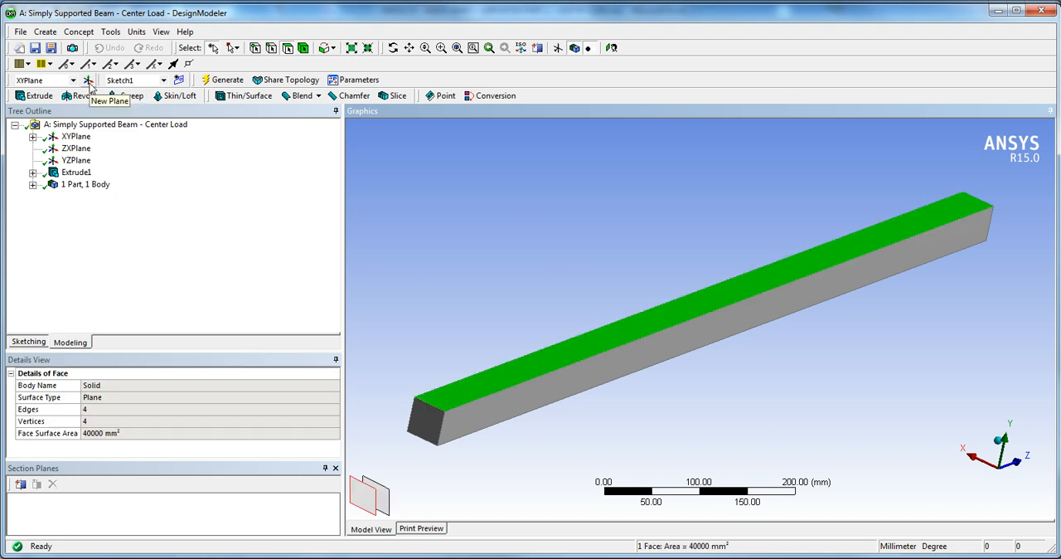
pyautogui.click(89, 81)
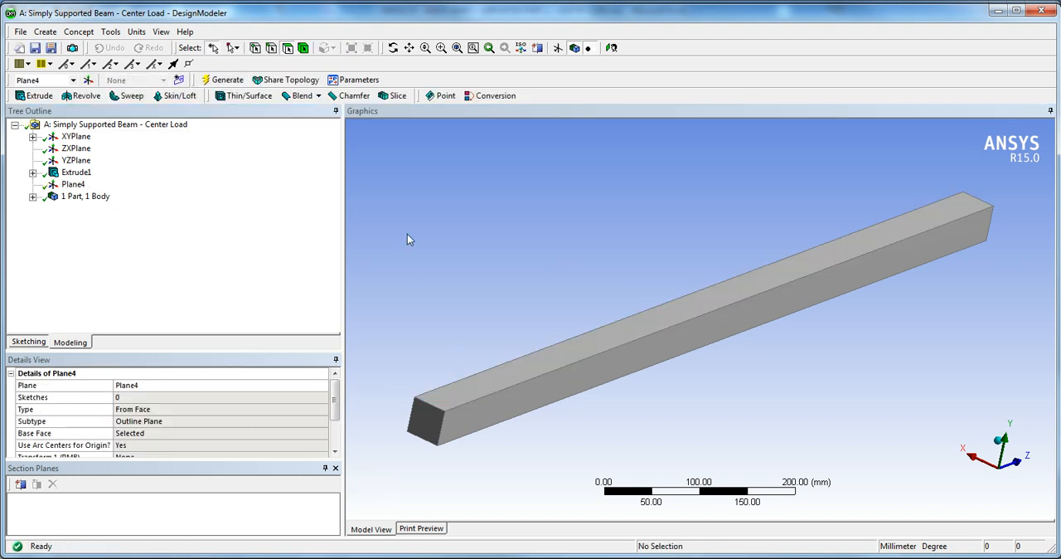
pyautogui.click(72, 184)
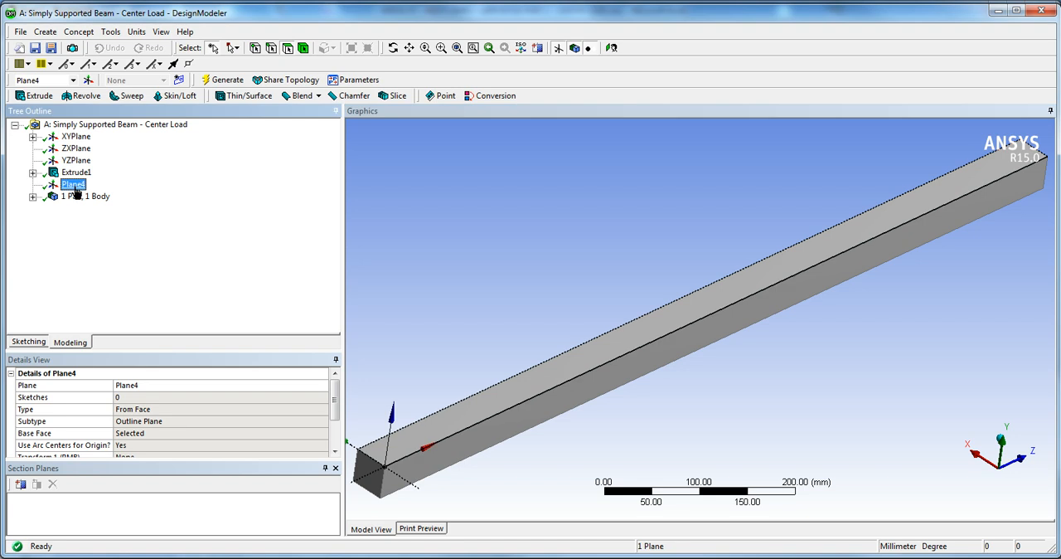
pyautogui.rightClick(73, 183)
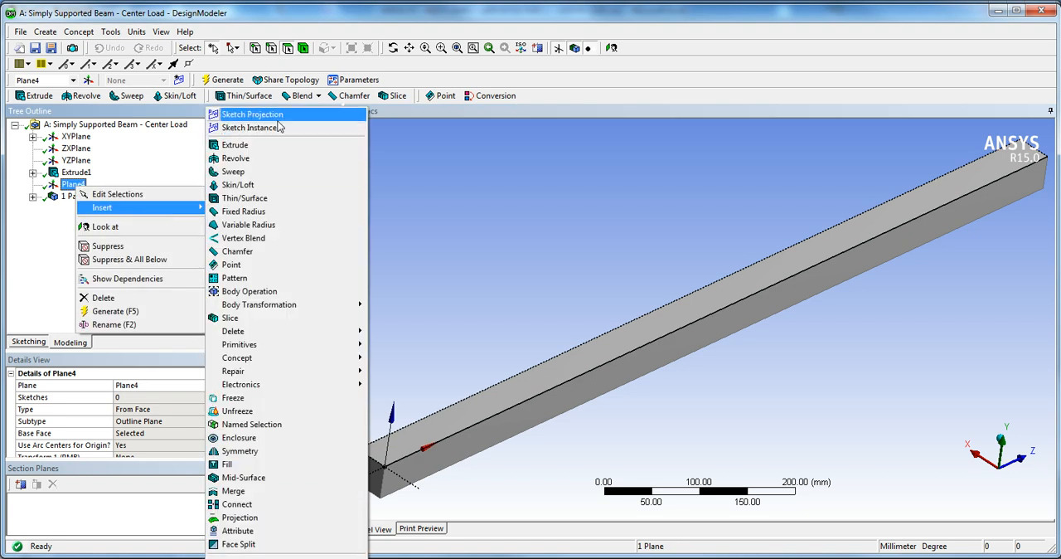
pyautogui.click(252, 115)
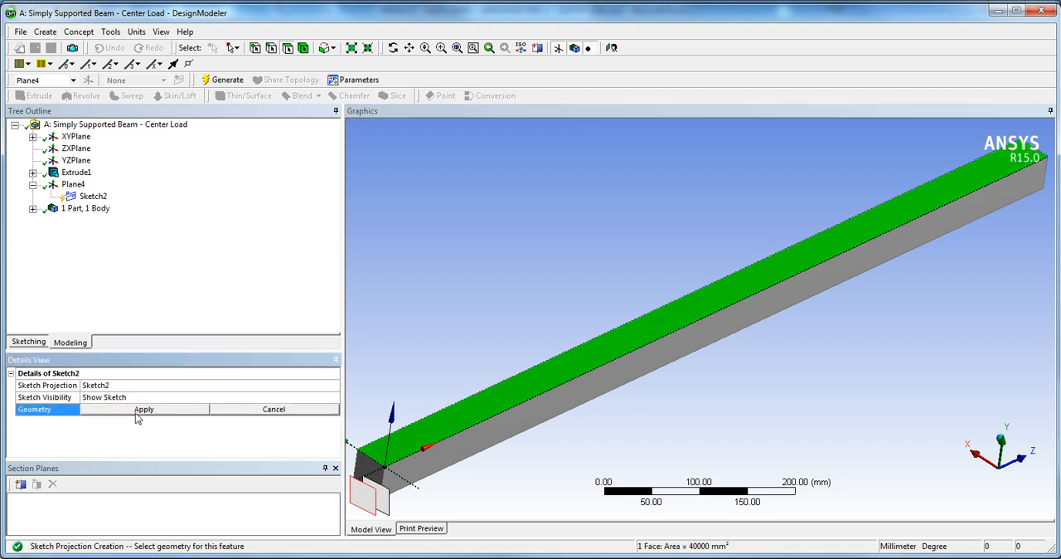
pyautogui.click(143, 409)
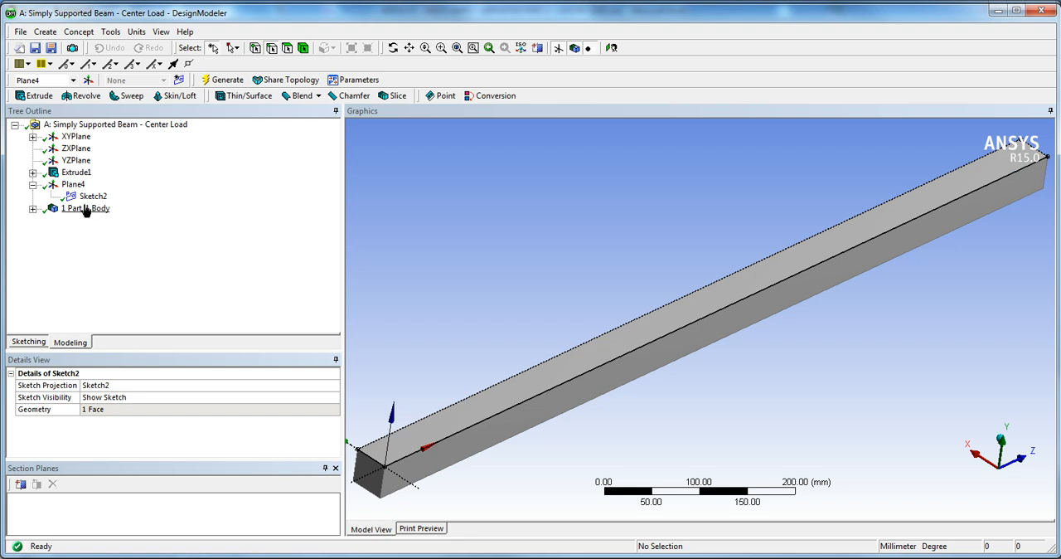
# - In Sketching mode, dimension the line across the top face and set L1 to 500 mm
pyautogui.click(93, 196)
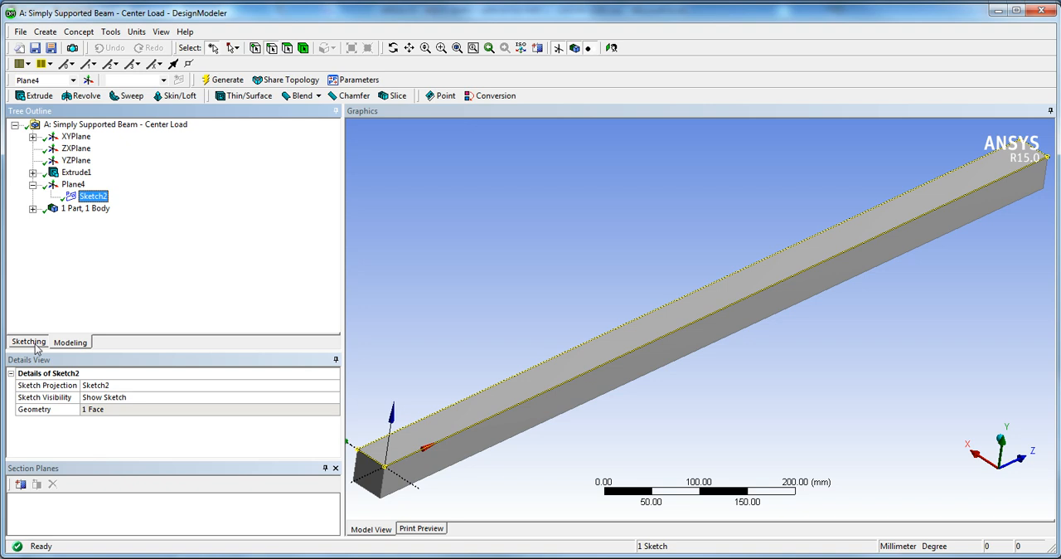
pyautogui.click(28, 341)
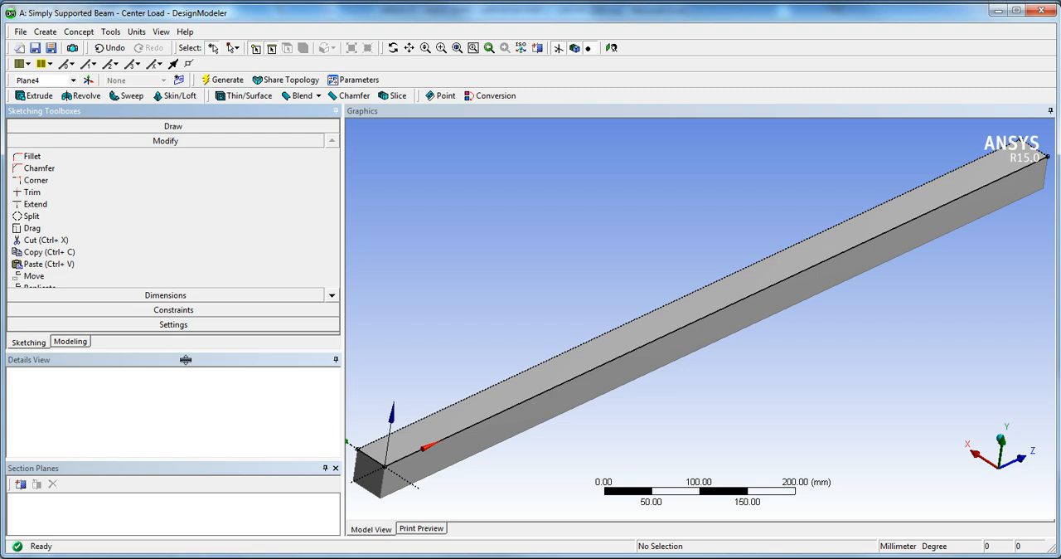
pyautogui.click(34, 311)
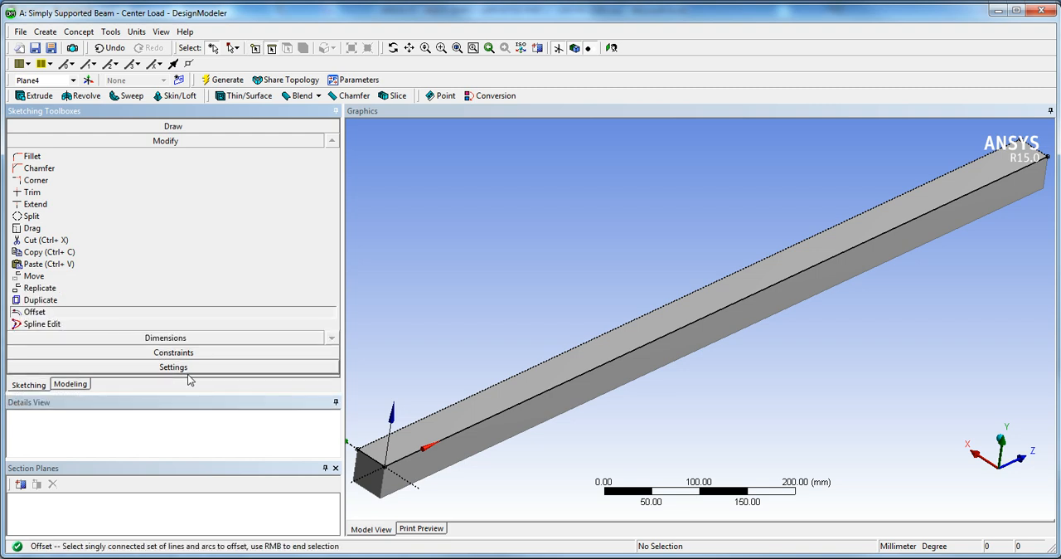
pyautogui.moveTo(272, 47)
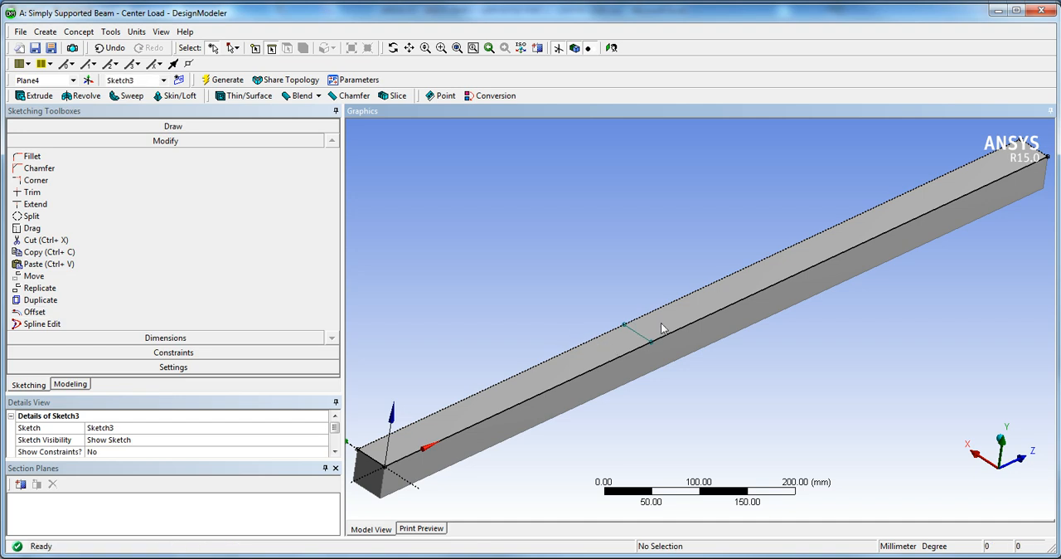
pyautogui.moveTo(644, 331)
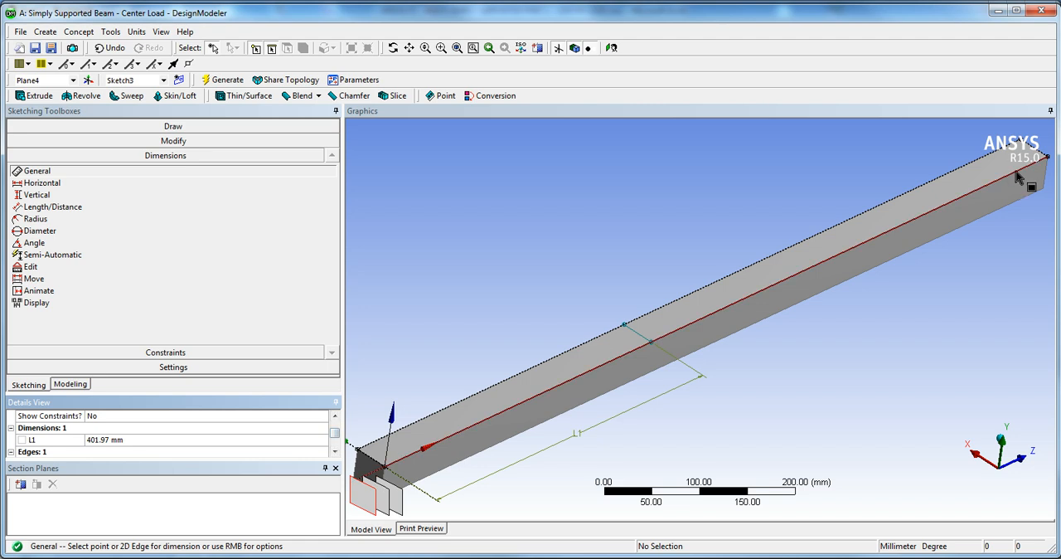
pyautogui.doubleClick(124, 440)
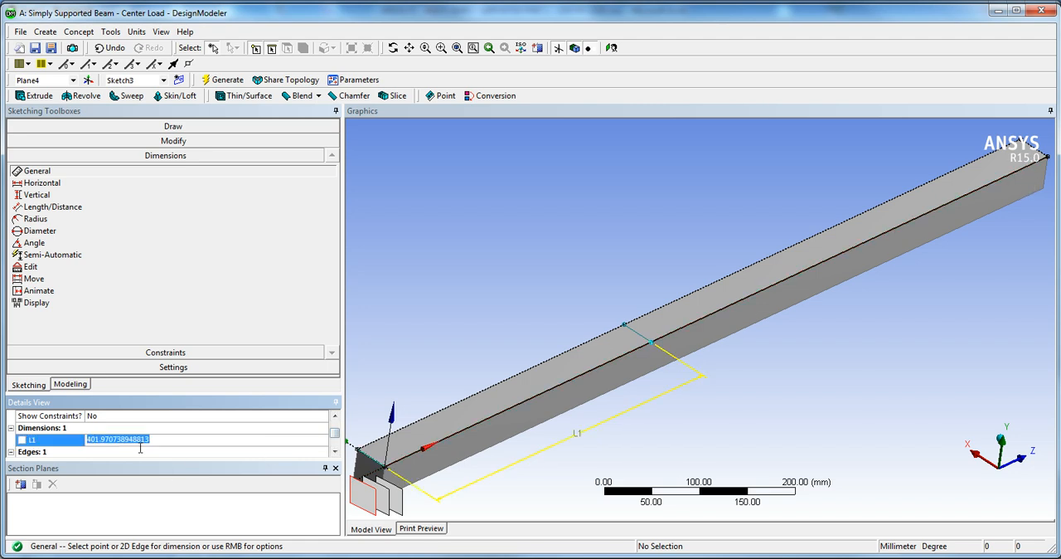
pyautogui.write('500')
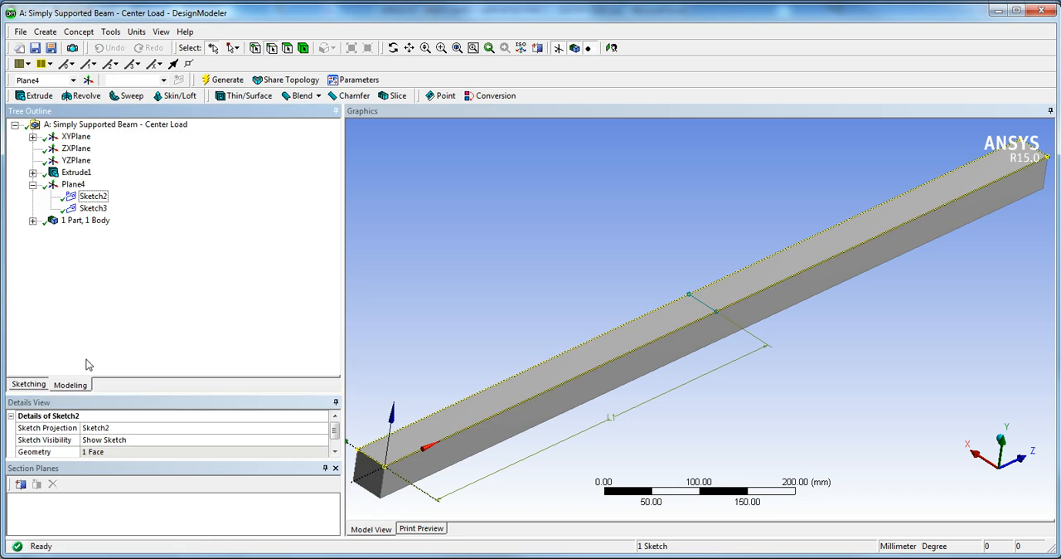
# - Create FaceSplit1 on the top face using the Sketch3 line, then generate it
pyautogui.click(123, 31)
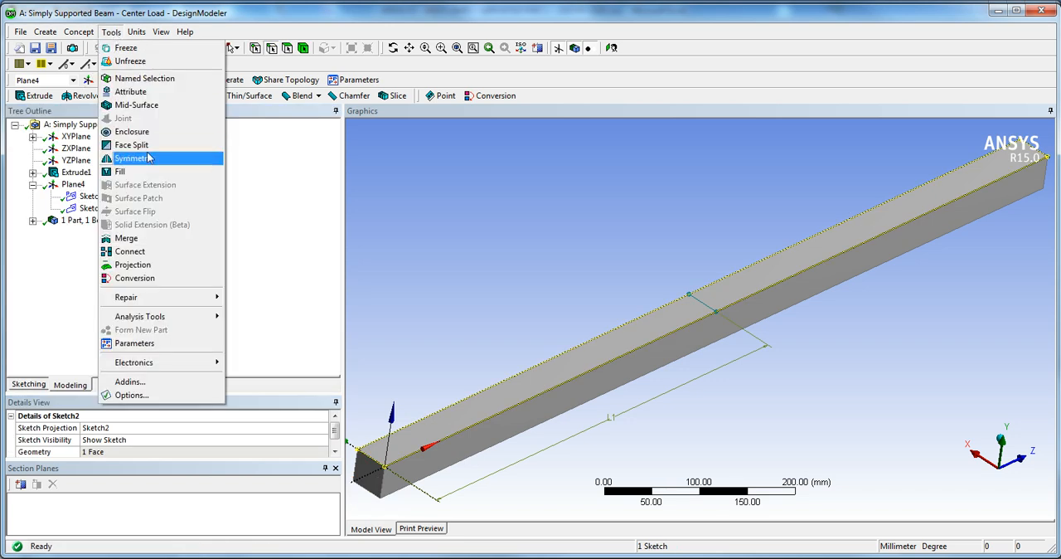
pyautogui.click(131, 144)
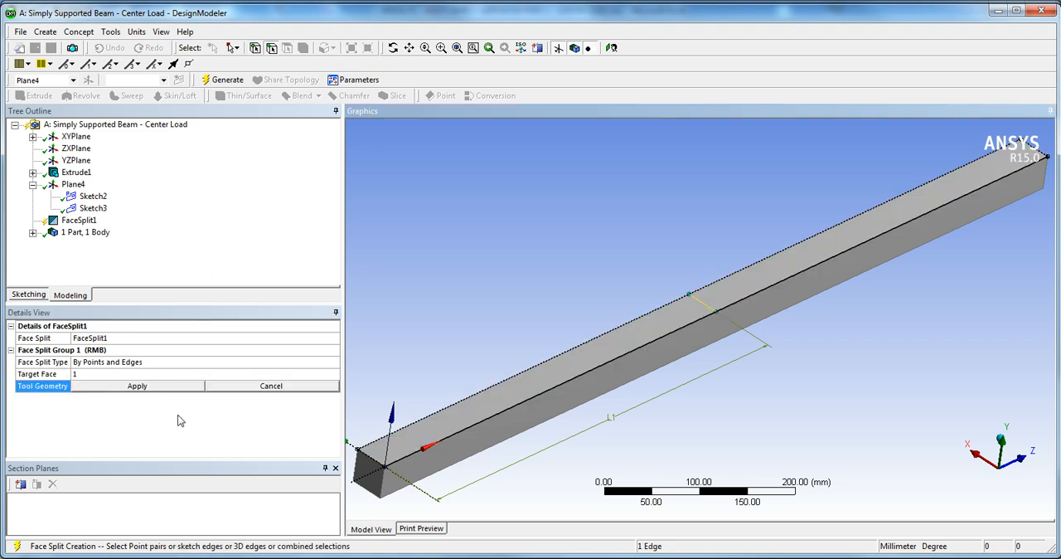
pyautogui.click(136, 386)
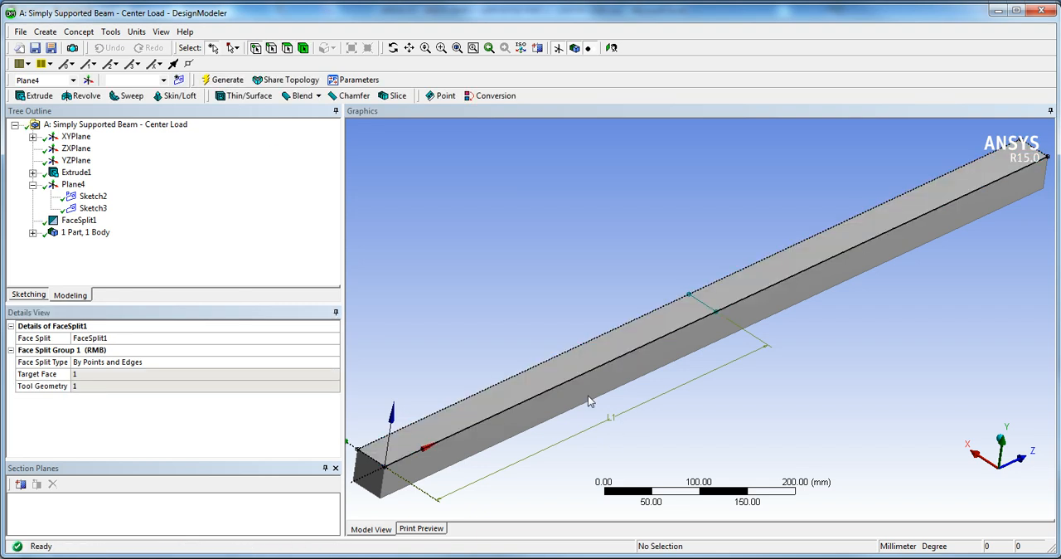
pyautogui.click(589, 398)
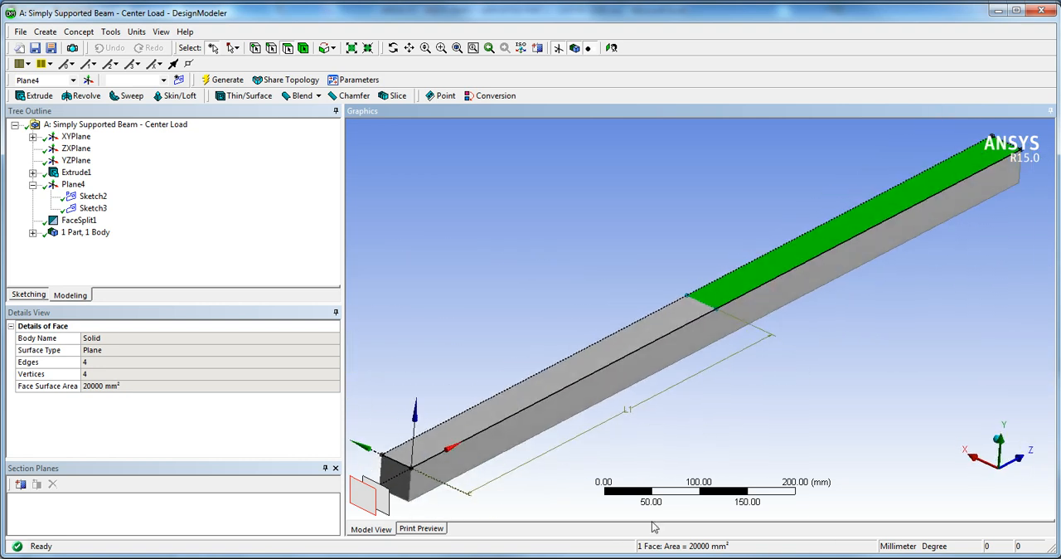
pyautogui.moveTo(446, 293)
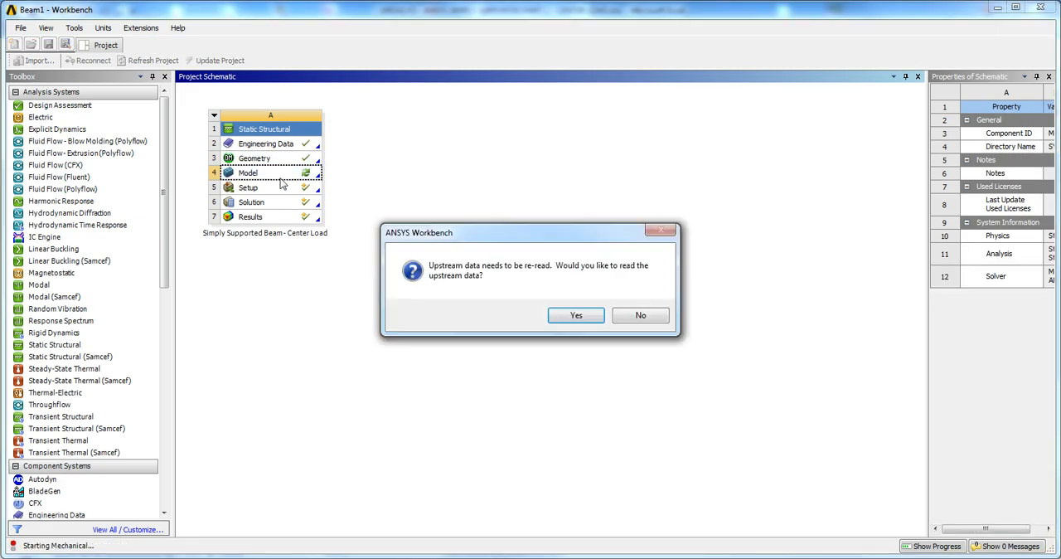
# - Re-read the updated geometry, open the Model in Mechanical, and rotate to view the split face
pyautogui.click(575, 315)
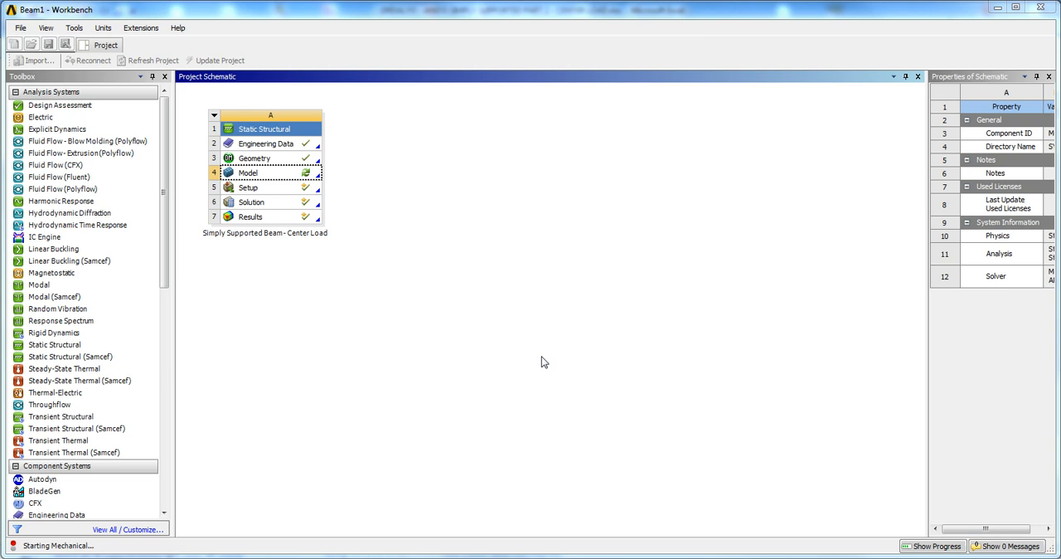
pyautogui.moveTo(250, 175)
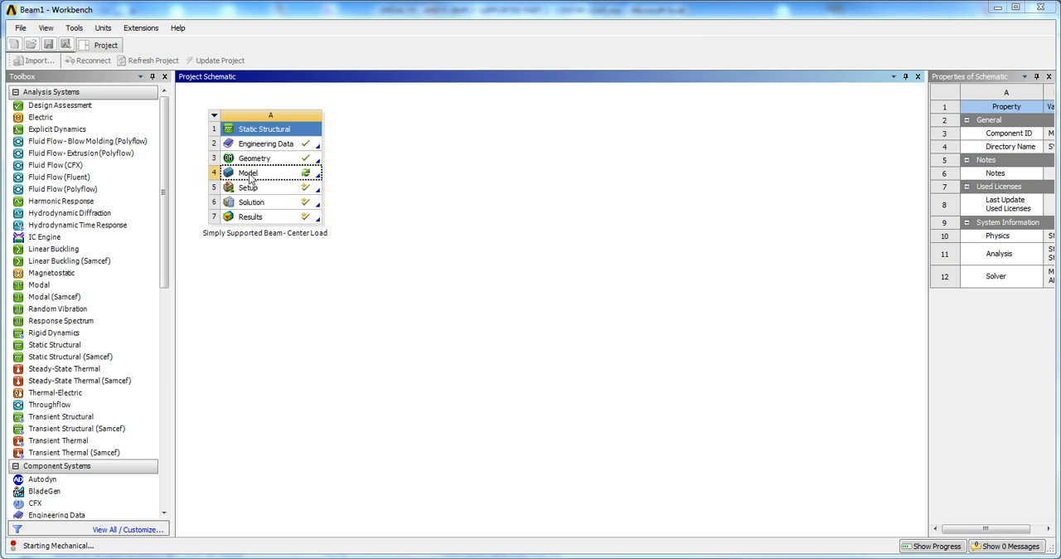
pyautogui.doubleClick(248, 173)
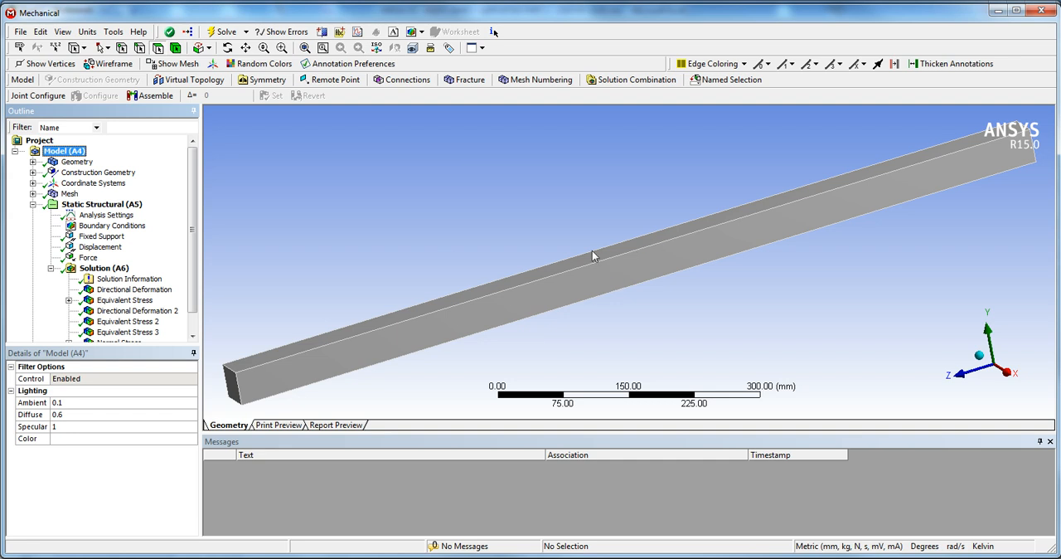
pyautogui.moveTo(580, 264)
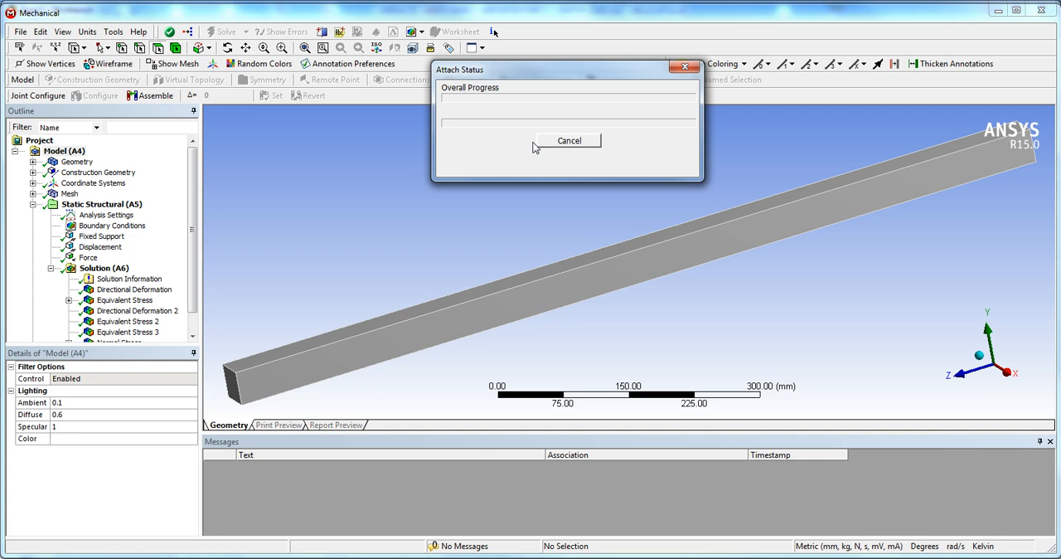
pyautogui.click(569, 140)
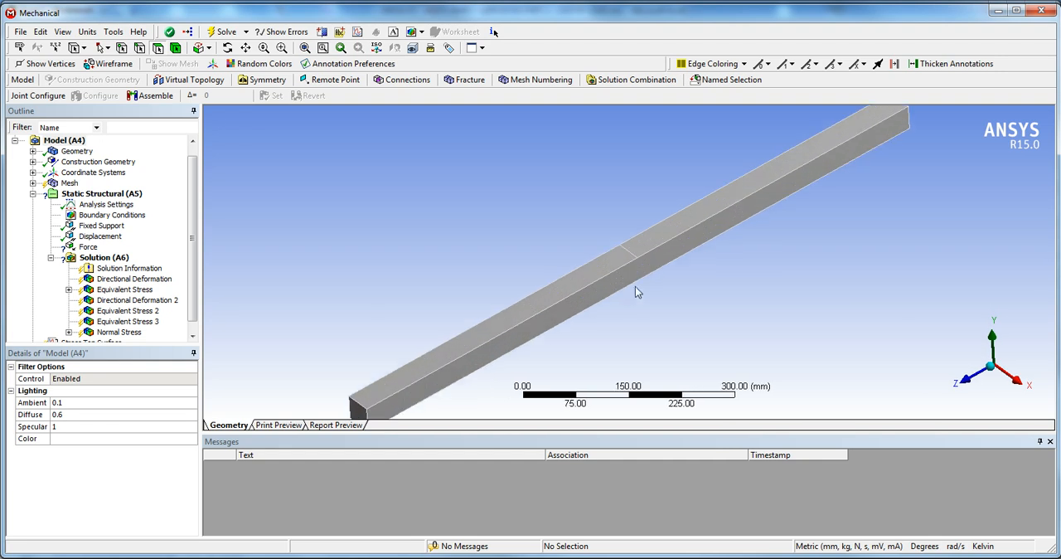
pyautogui.moveTo(638, 291); pyautogui.dragTo(622, 269)
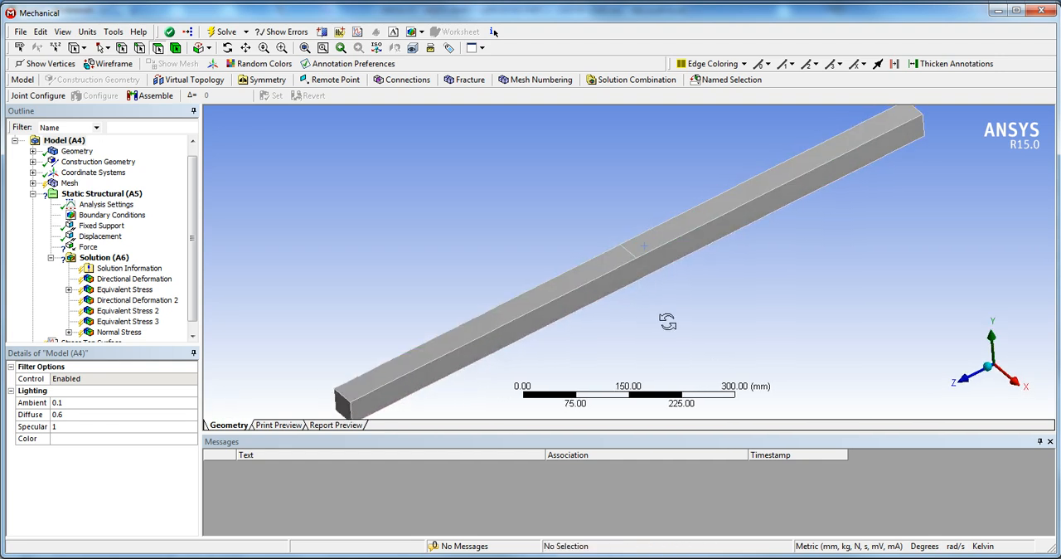
pyautogui.moveTo(668, 323); pyautogui.dragTo(657, 306)
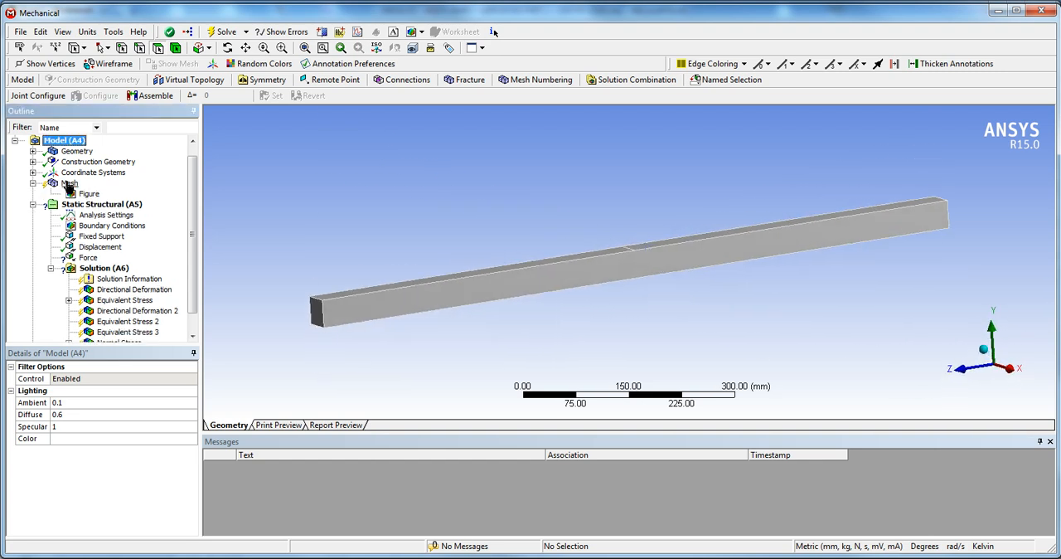
# - Run Generate Mesh from the Mesh branch in the Outline
pyautogui.click(69, 182)
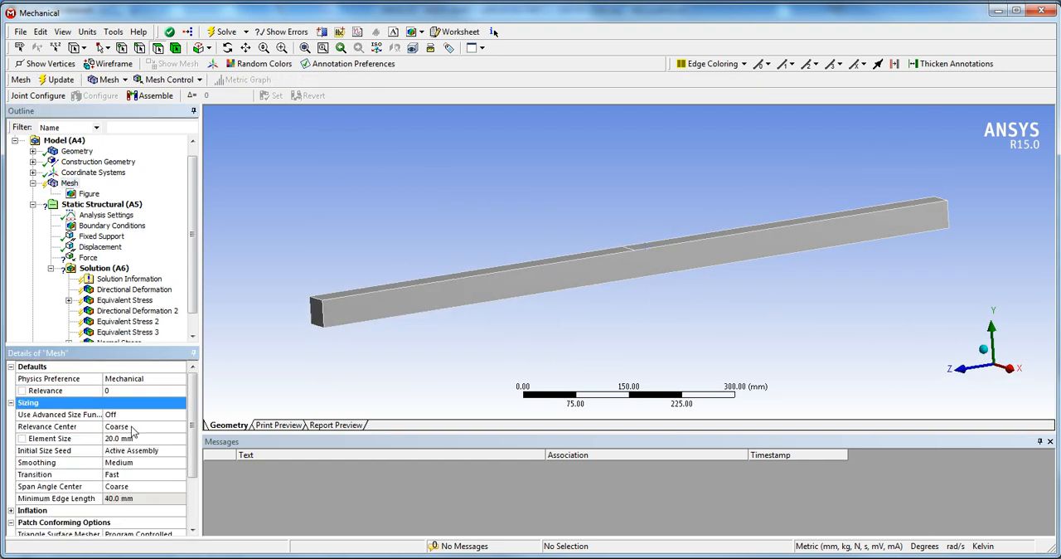
pyautogui.rightClick(68, 182)
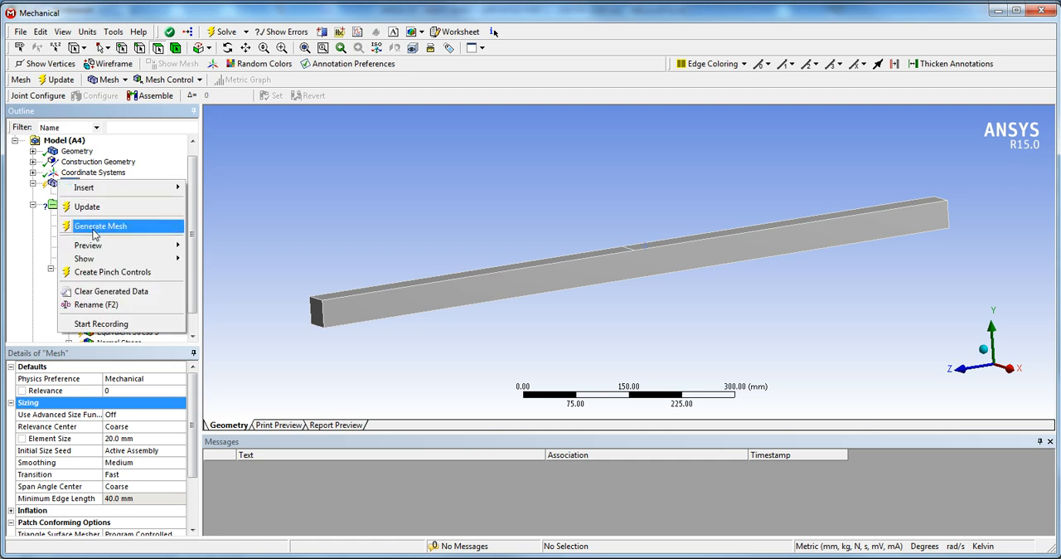
pyautogui.click(100, 226)
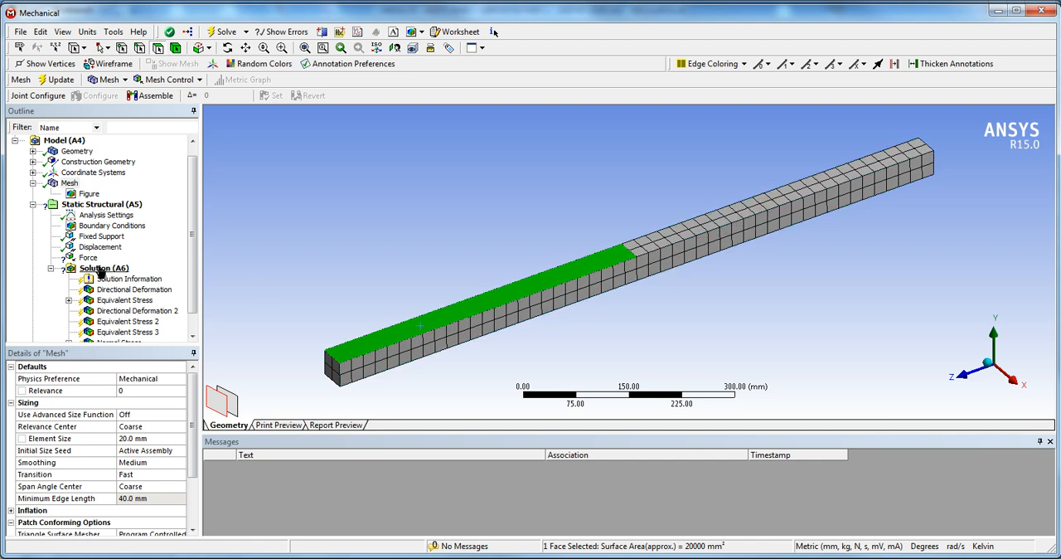
# - Apply the downward 5000 N force (0, −5000, 0 N) to the mid-span split edge
pyautogui.click(88, 258)
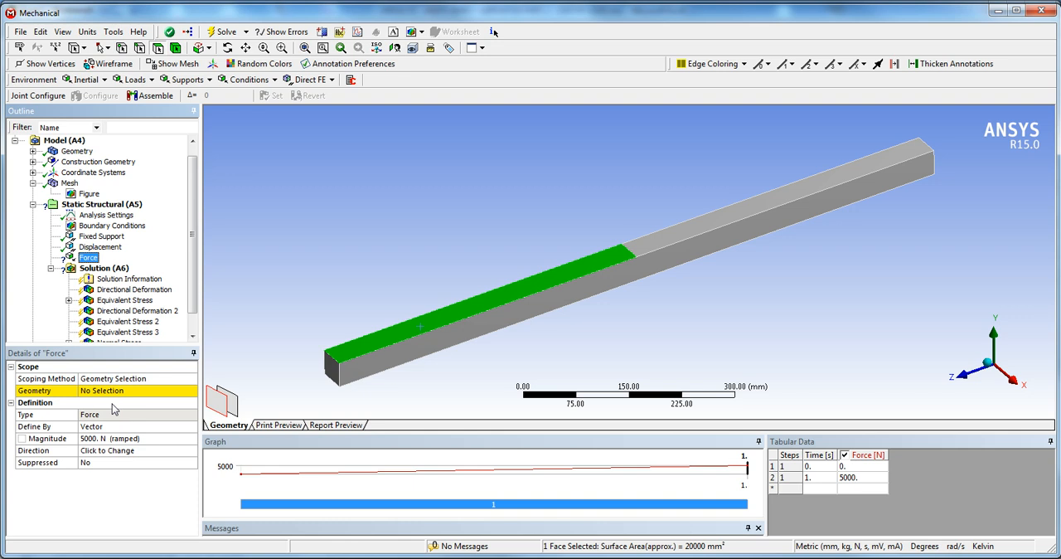
pyautogui.moveTo(105, 398)
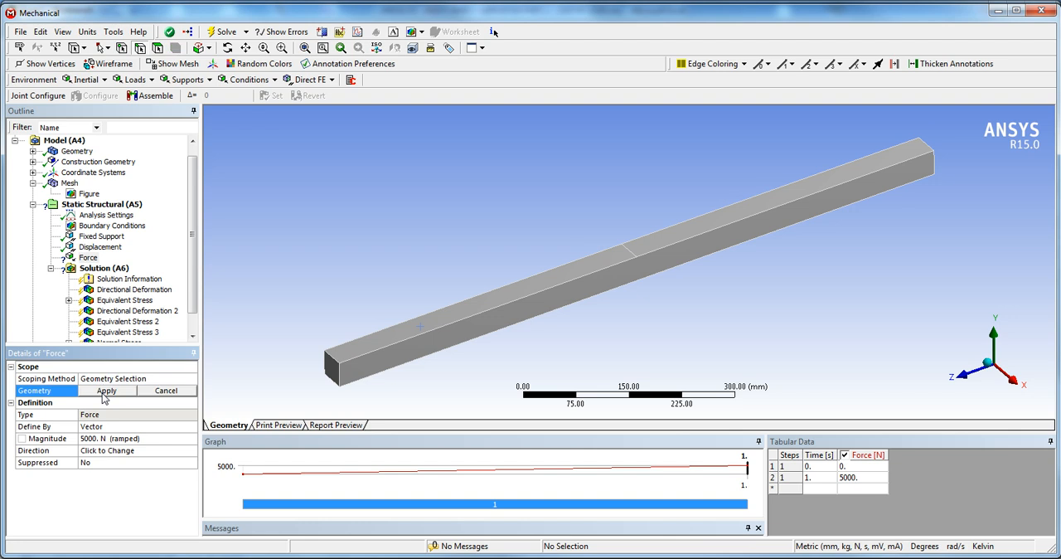
pyautogui.click(625, 249)
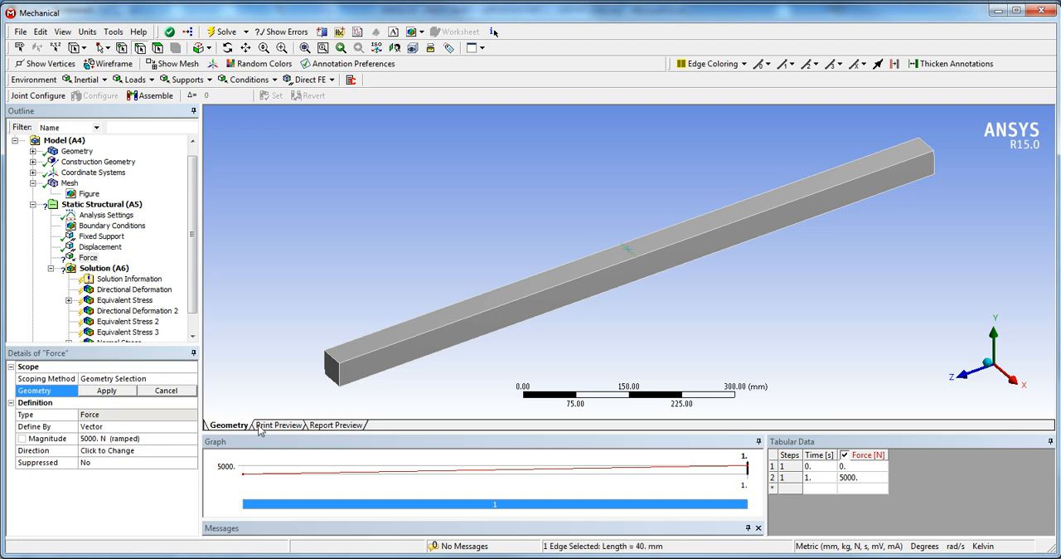
pyautogui.click(106, 389)
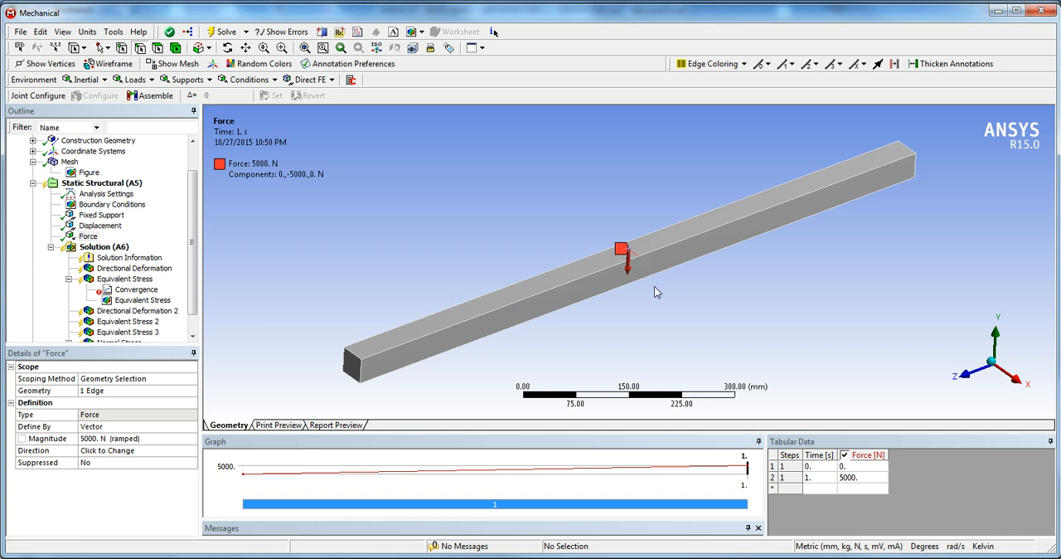
pyautogui.moveTo(586, 256)
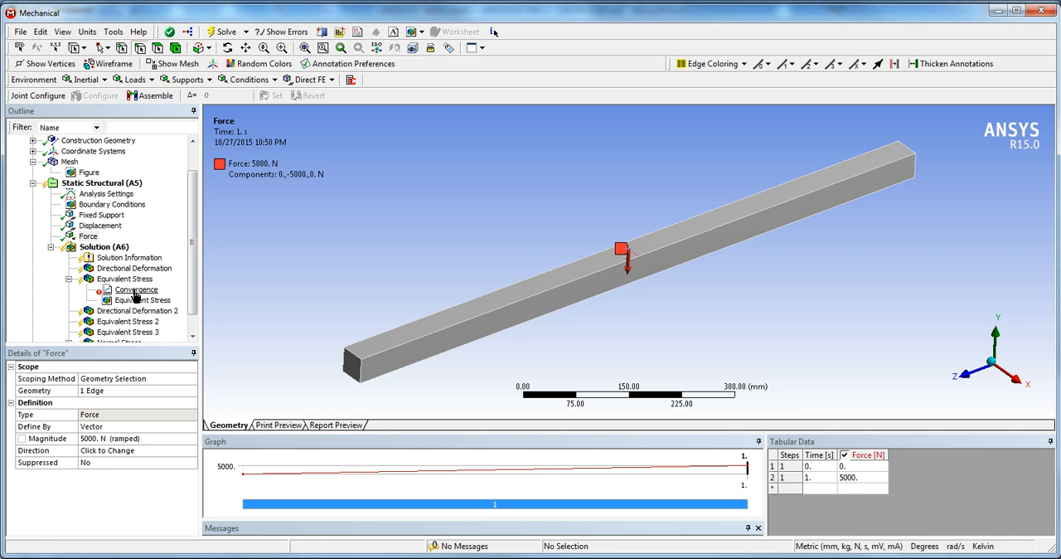
# - Set a 2% allowable change, solve, and view the convergence history showing 2.0414% change
pyautogui.click(136, 289)
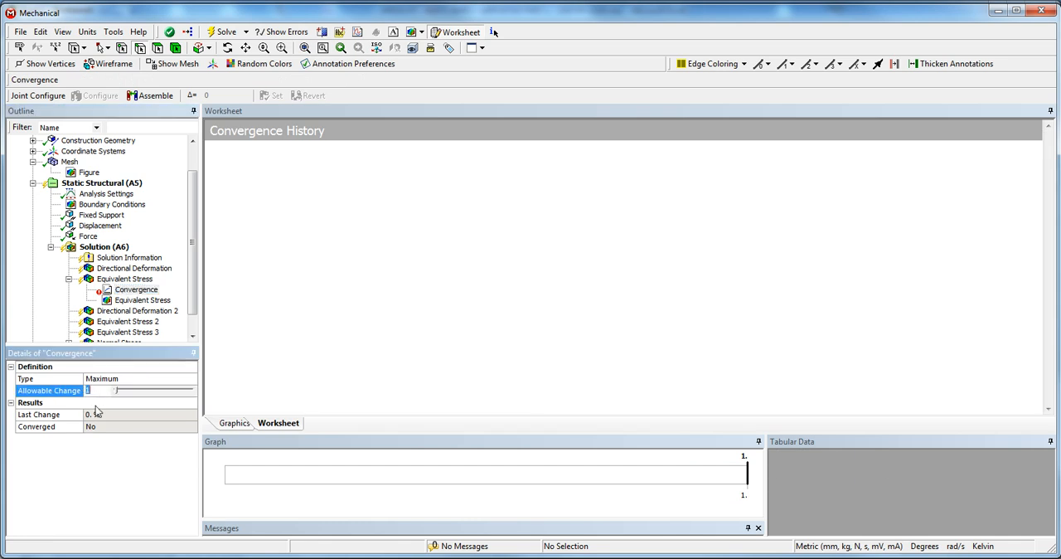
pyautogui.write('2. %')
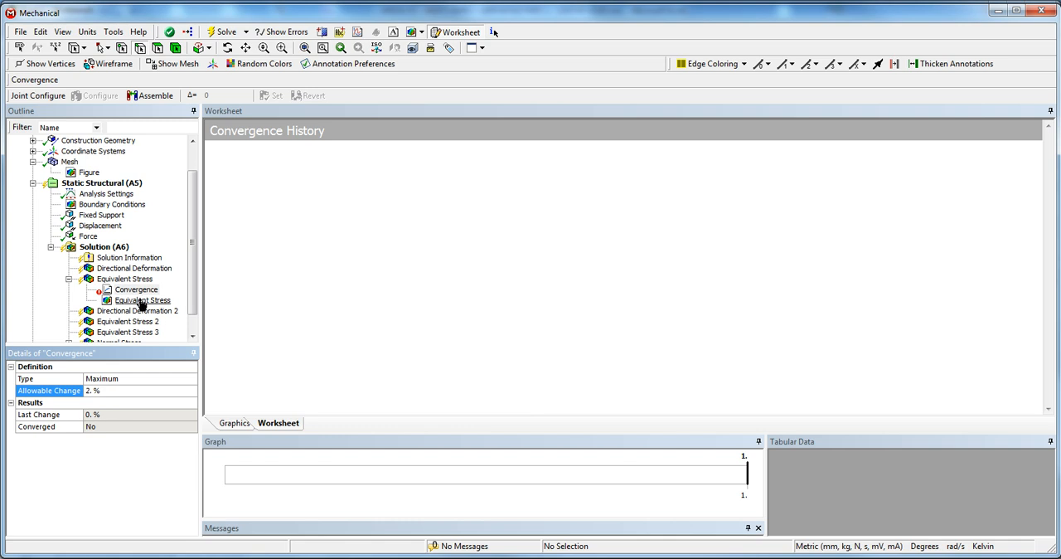
pyautogui.rightClick(104, 246)
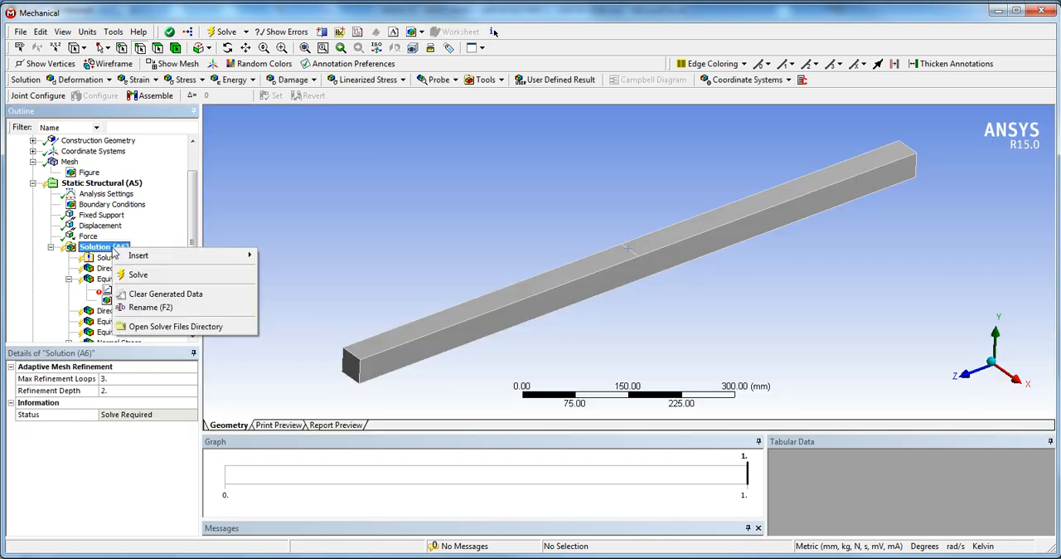
pyautogui.click(138, 275)
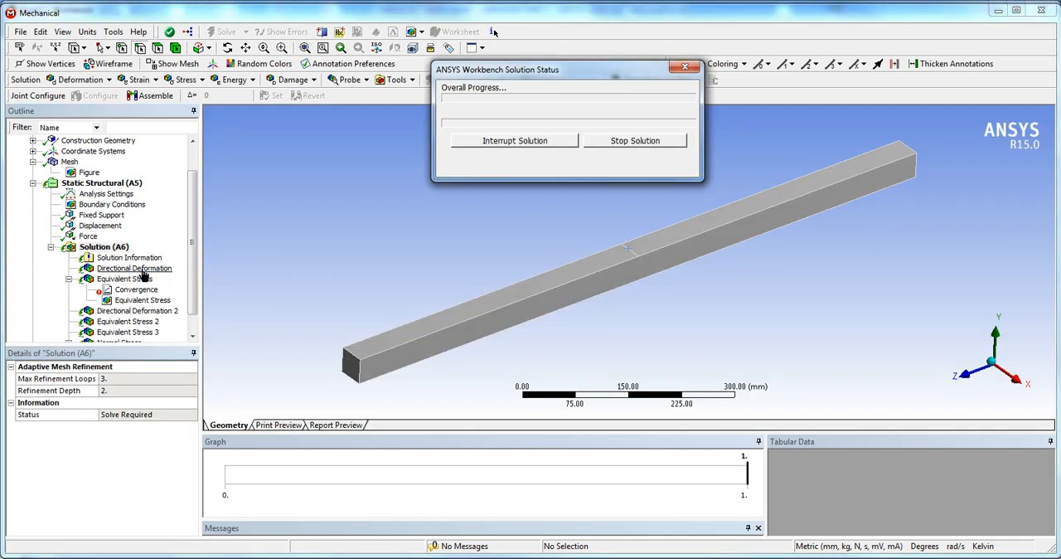
pyautogui.click(127, 288)
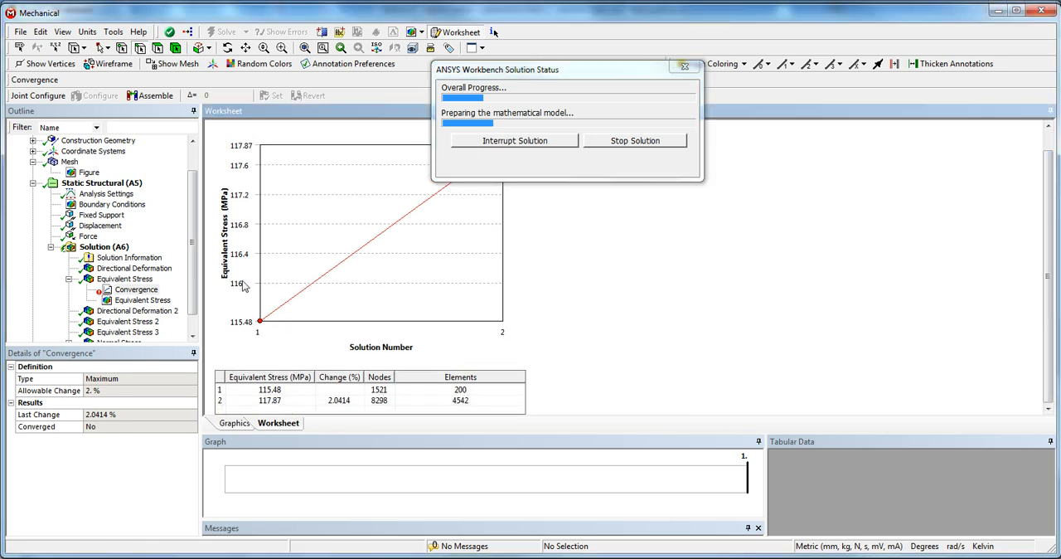
pyautogui.click(635, 140)
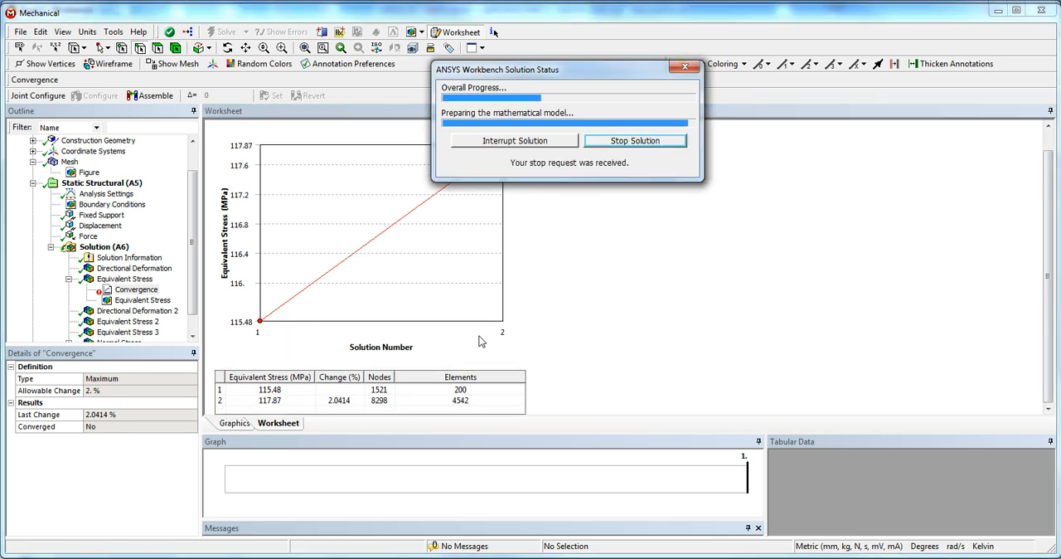
pyautogui.click(634, 140)
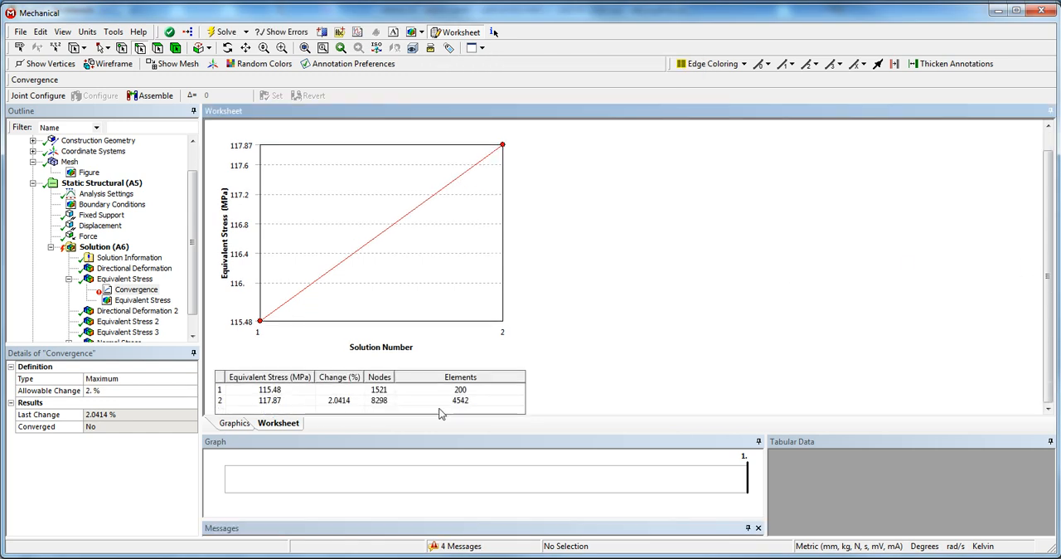
pyautogui.moveTo(186, 331)
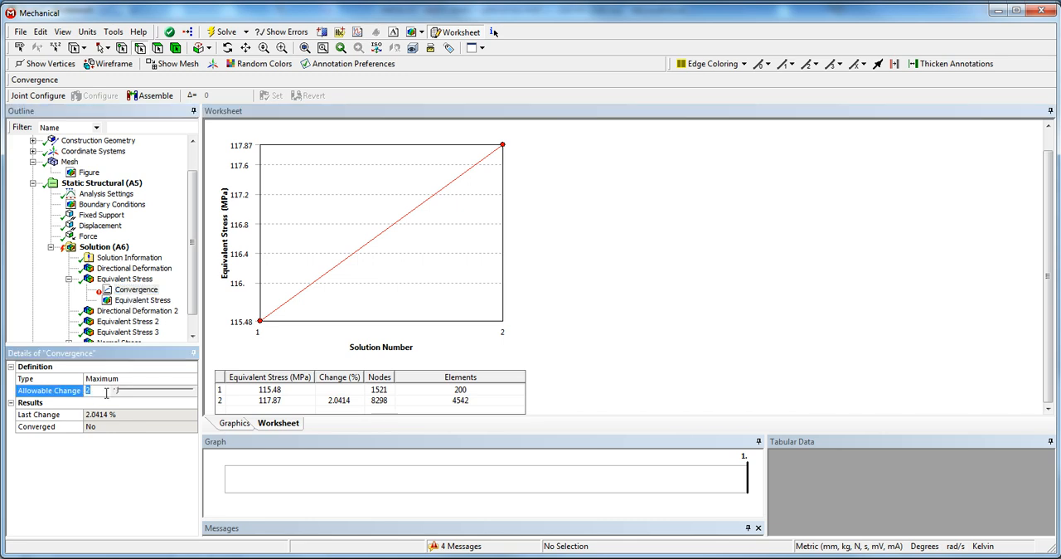
# - Set allowable change to 3%, re-solve, and reopen the convergence worksheet showing converged 117.87 MPa
pyautogui.click(94, 247)
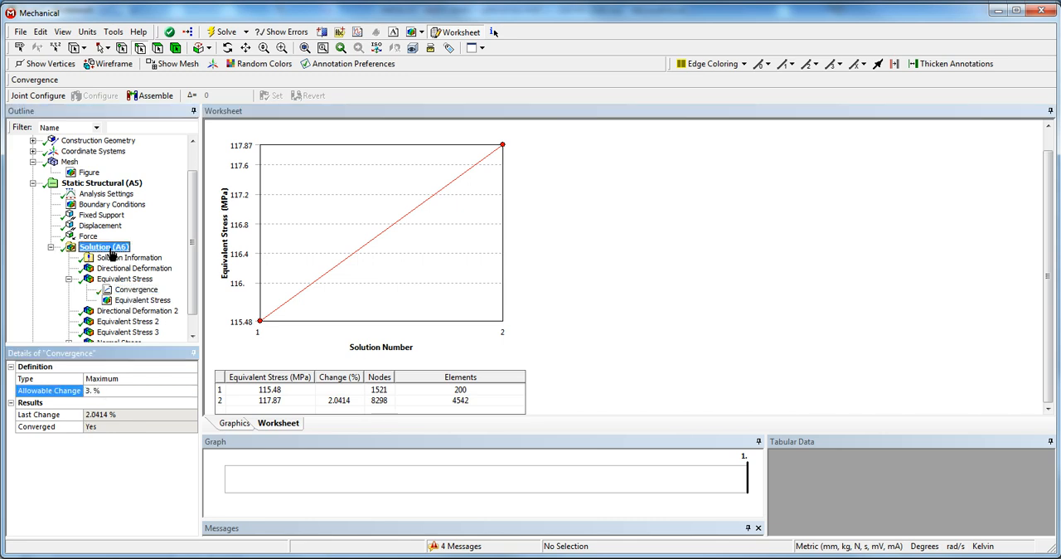
pyautogui.click(104, 246)
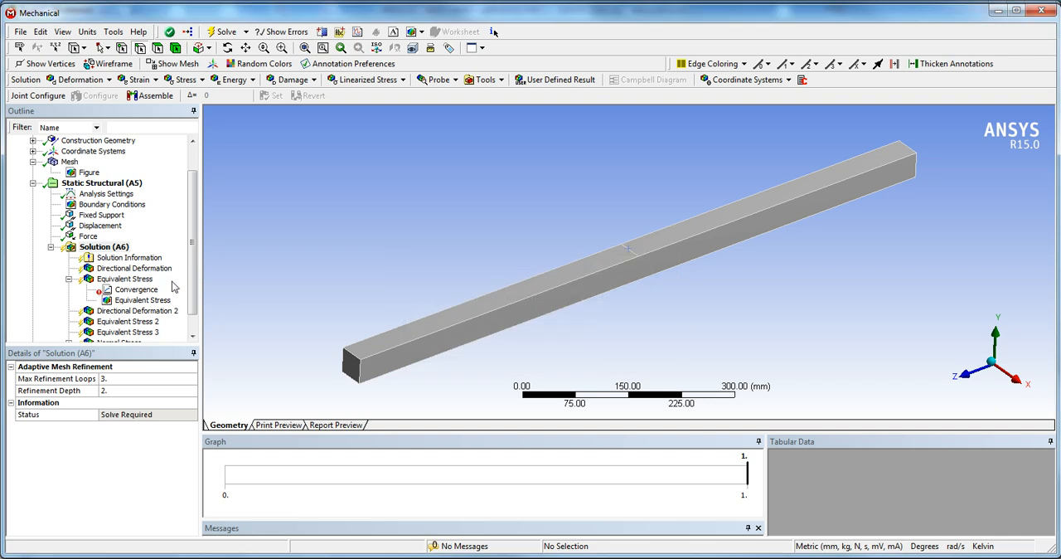
pyautogui.click(214, 32)
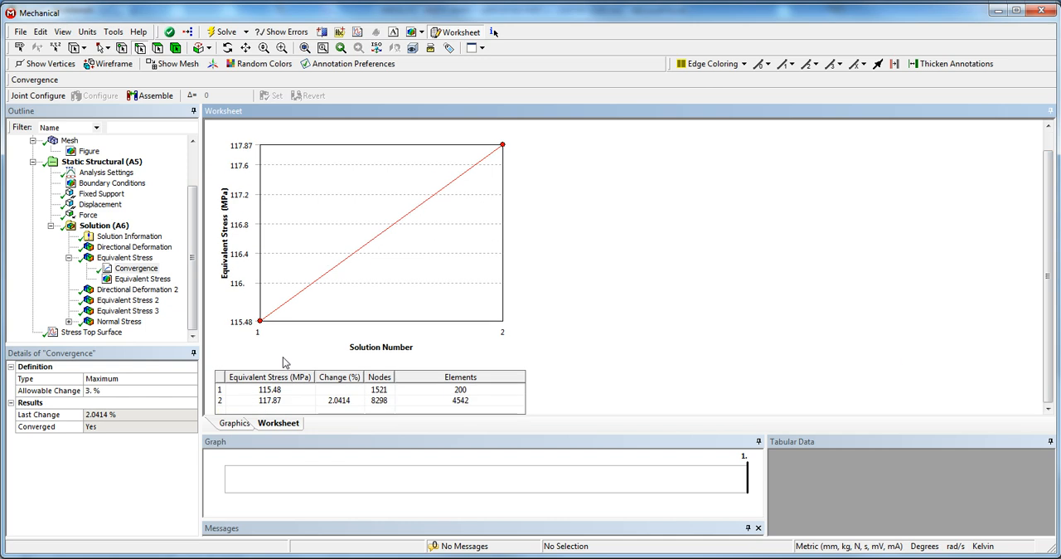
pyautogui.rightClick(104, 226)
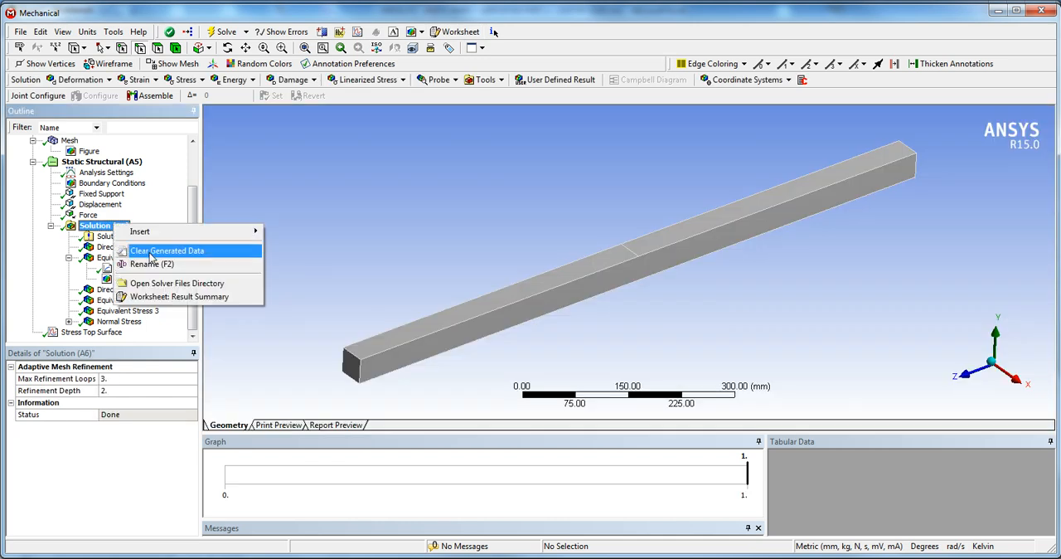
pyautogui.click(135, 268)
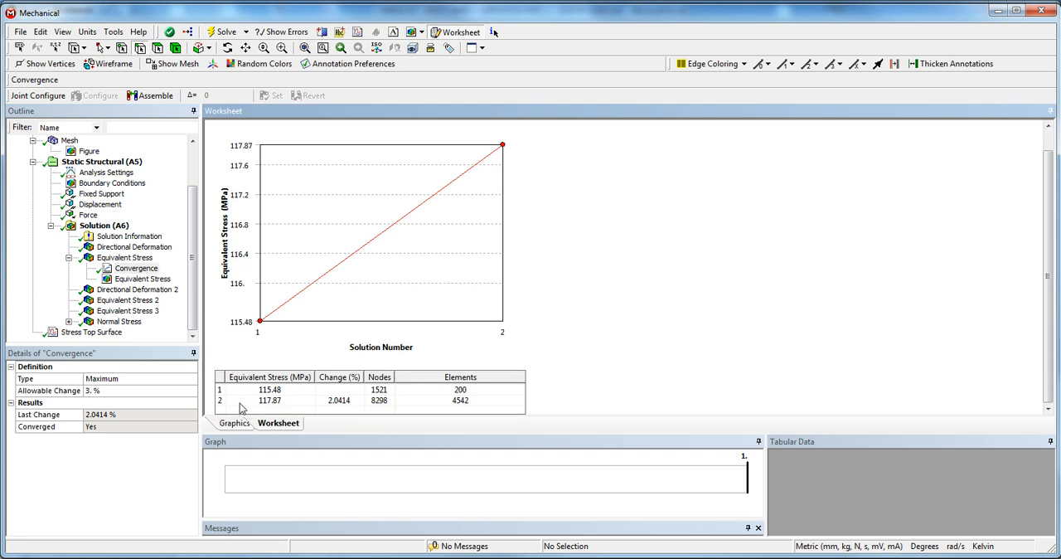
pyautogui.moveTo(337, 410)
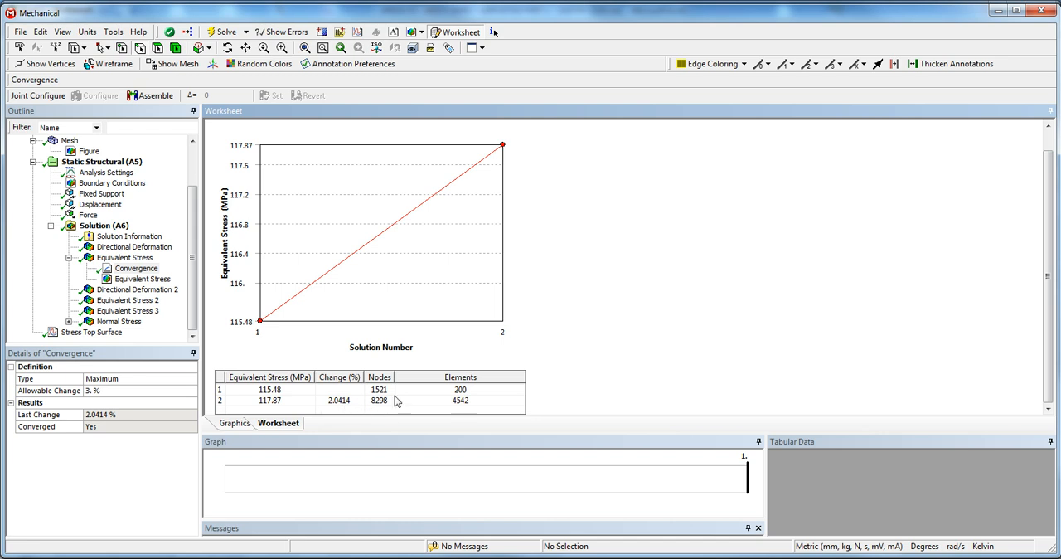
pyautogui.moveTo(370, 408)
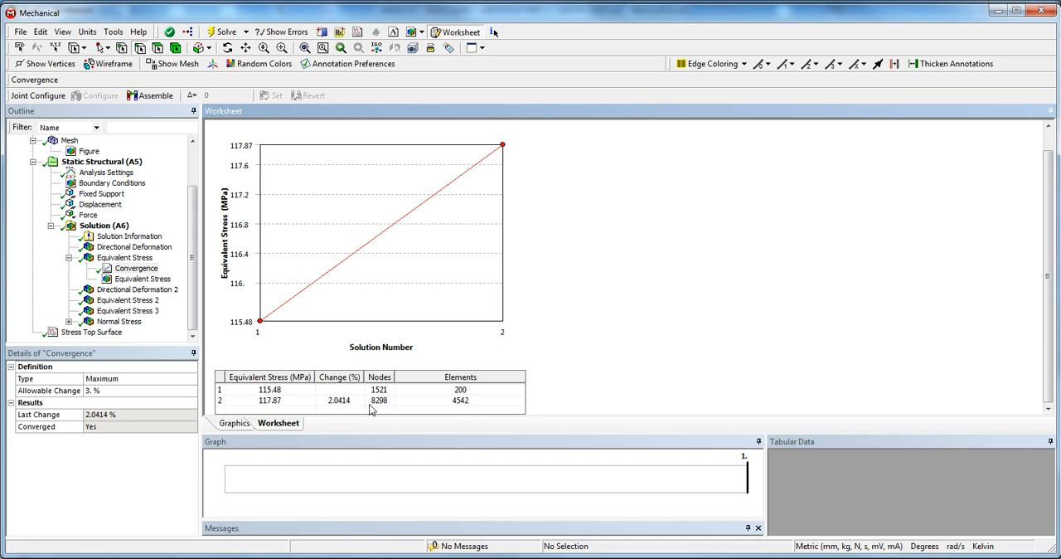
# - Check the original mesh, then show the Equivalent Stress contour peaking at 117.87 MPa
pyautogui.click(69, 140)
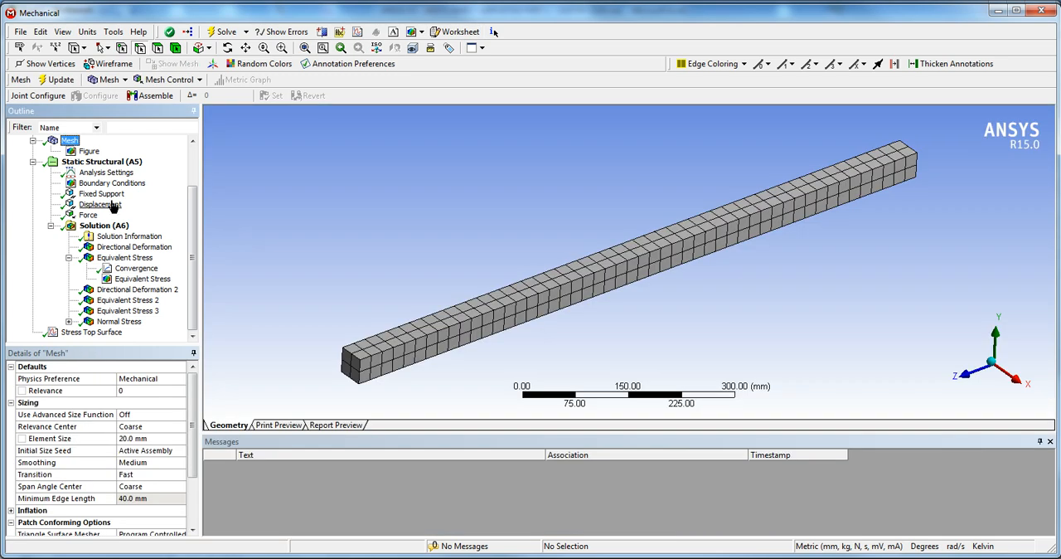
pyautogui.click(124, 257)
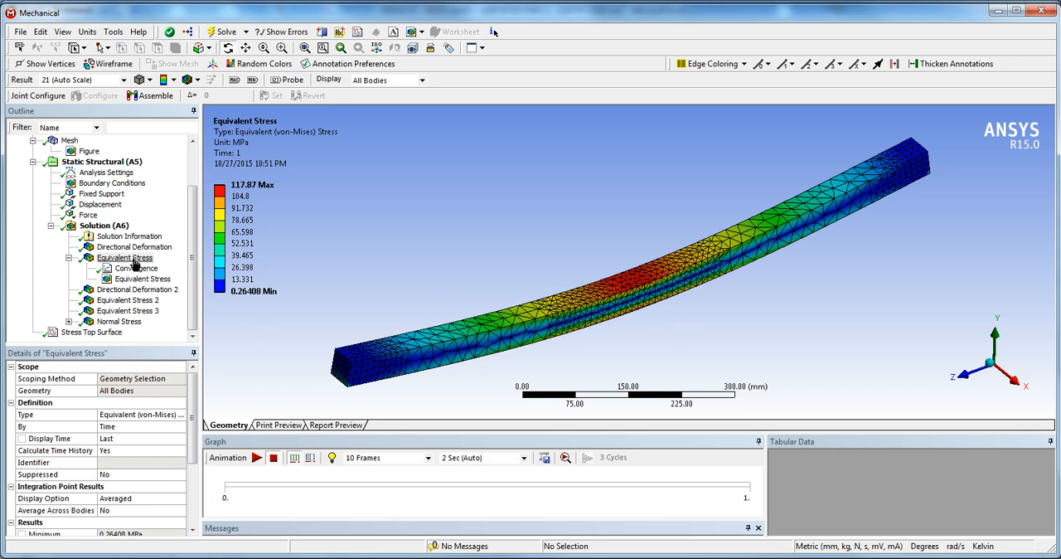
# - Check Excel's 117.2 MPa hand calculation against Mechanical's 117.87 MPa, then view directional deformation
pyautogui.click(125, 257)
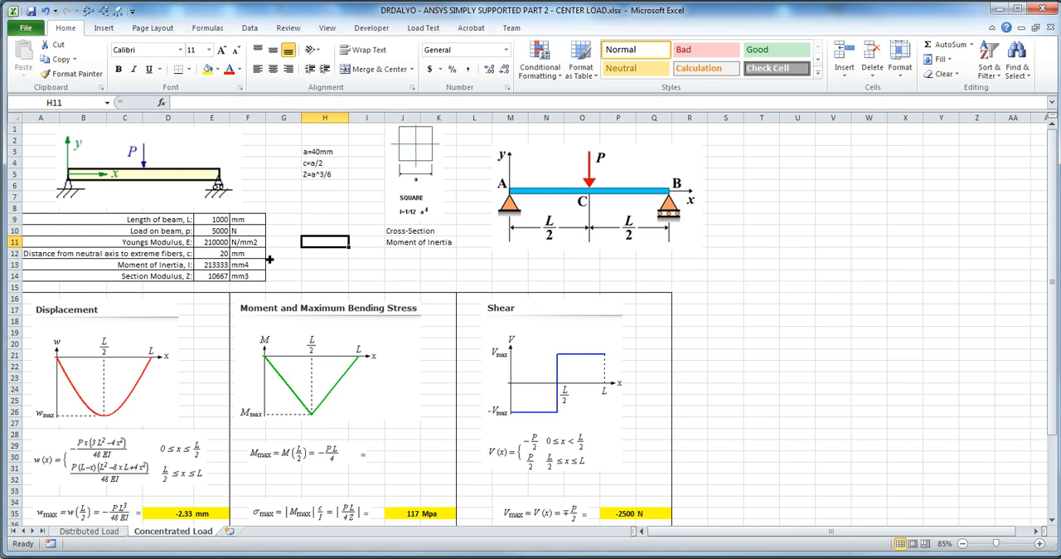
pyautogui.moveTo(654, 492)
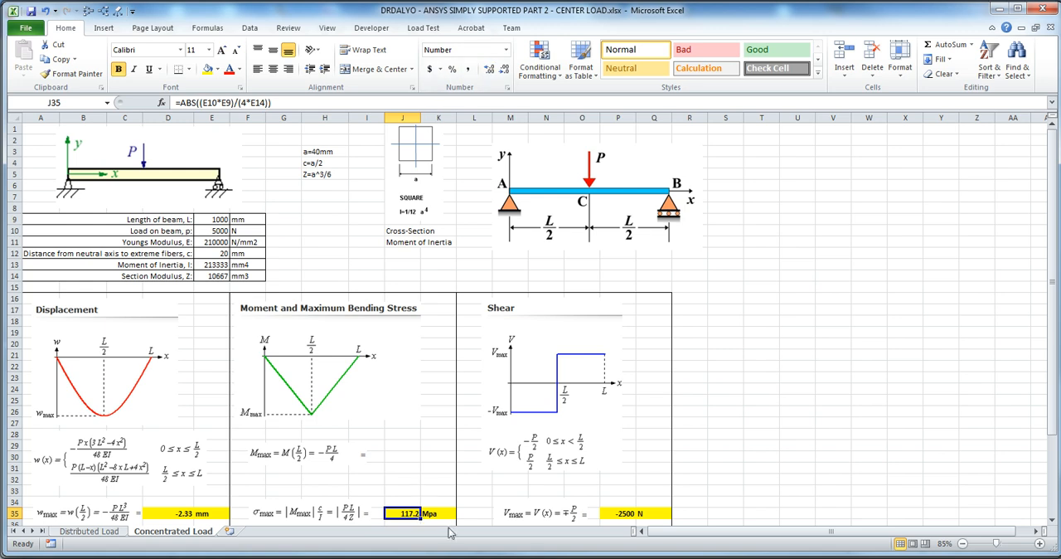
pyautogui.click(437, 492)
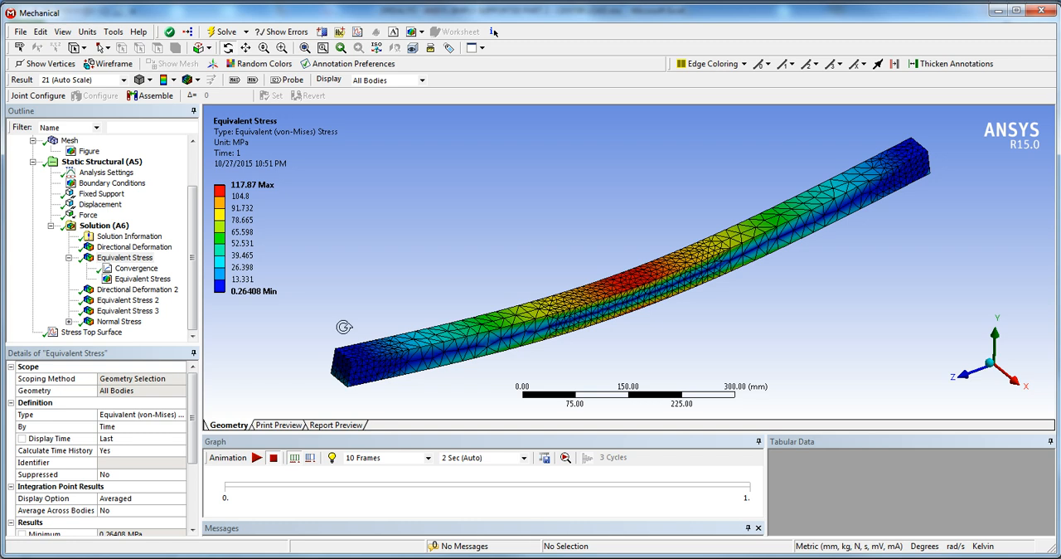
pyautogui.click(134, 247)
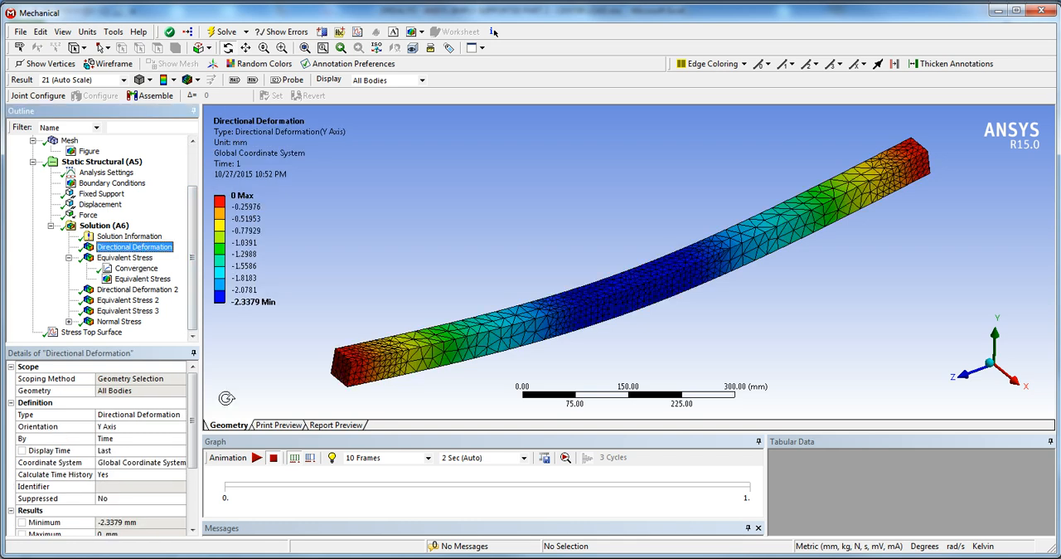
pyautogui.moveTo(643, 397)
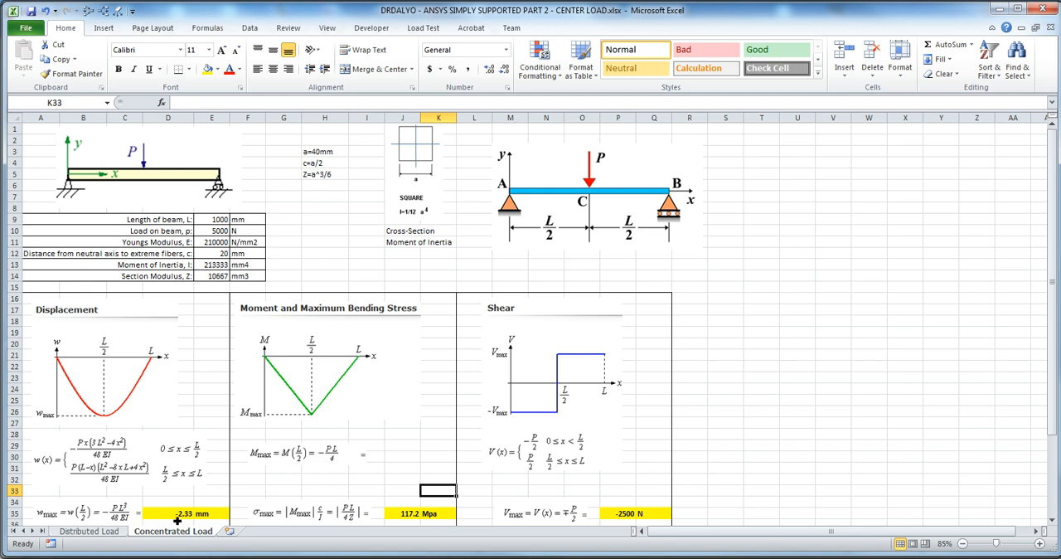
# - Compare the -2.33 mm deflection, then show normal stress and the Equivalent Stress 2 path plot
pyautogui.click(188, 510)
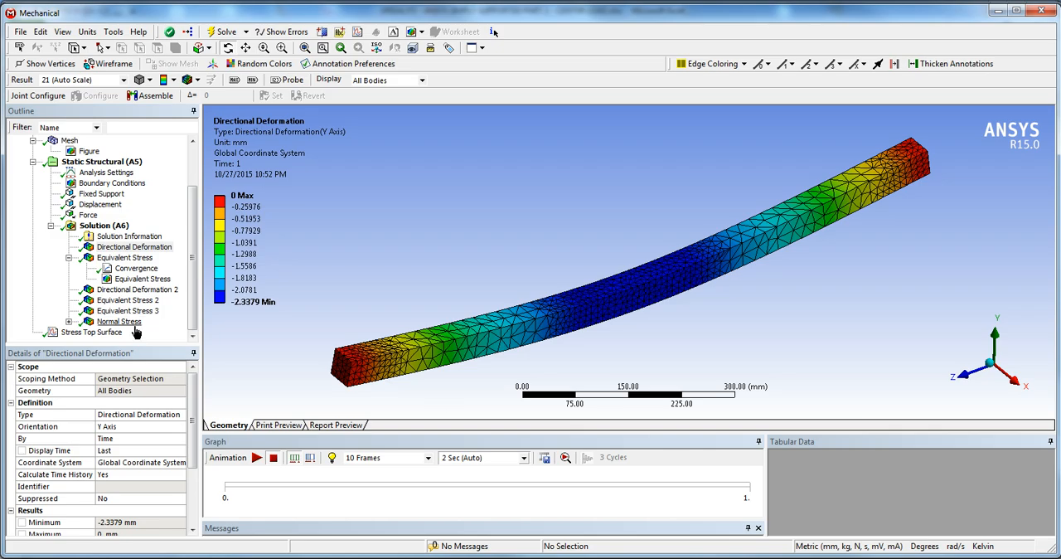
pyautogui.click(119, 321)
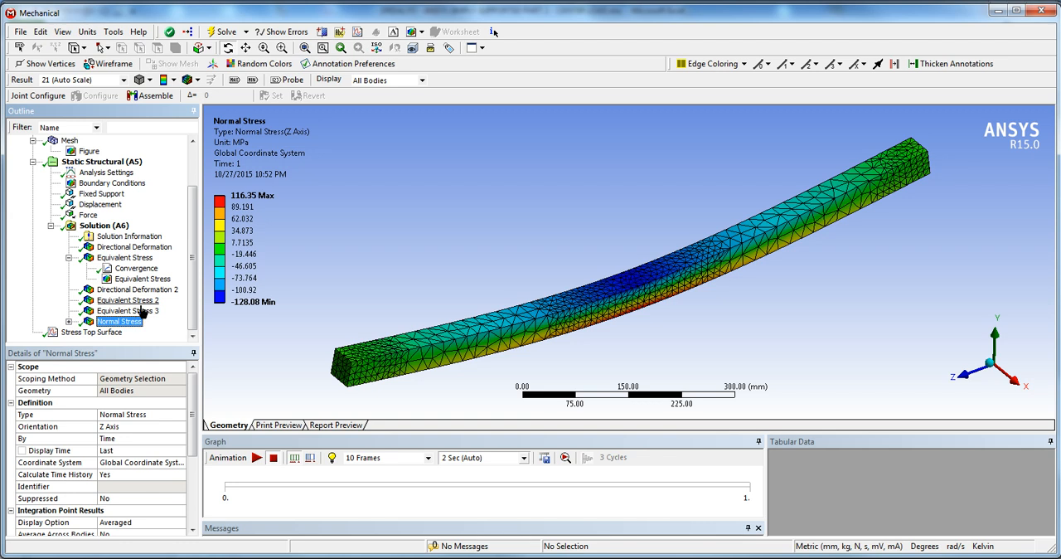
pyautogui.click(127, 300)
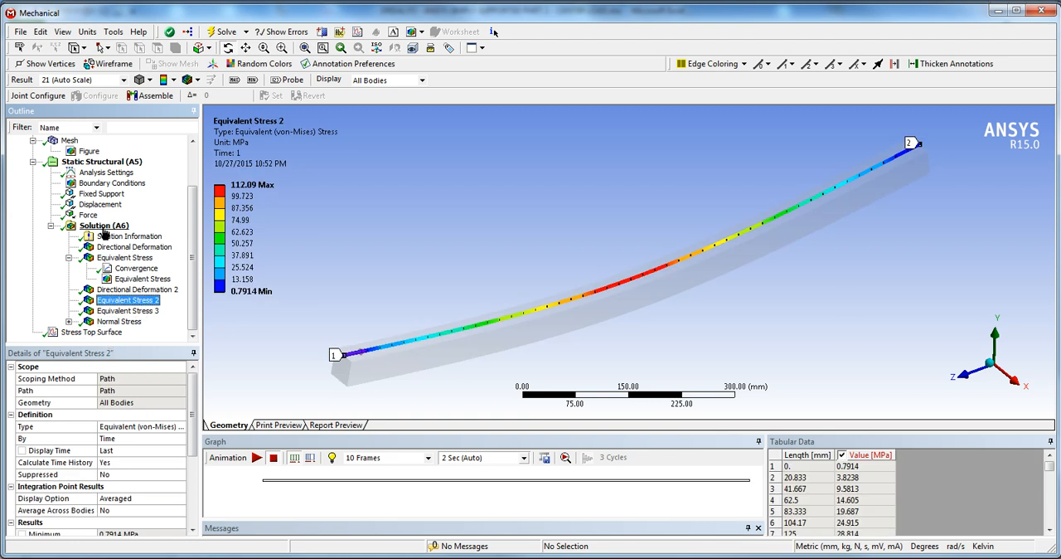
# - Insert a second Force Reaction probe scoped to the Displacement support and evaluate all results
pyautogui.click(104, 226)
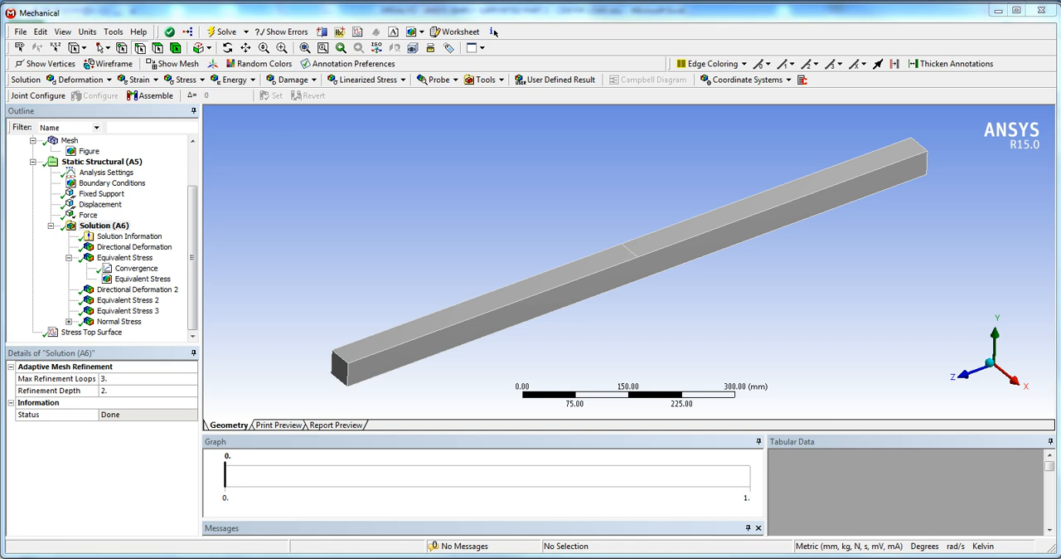
pyautogui.rightClick(104, 224)
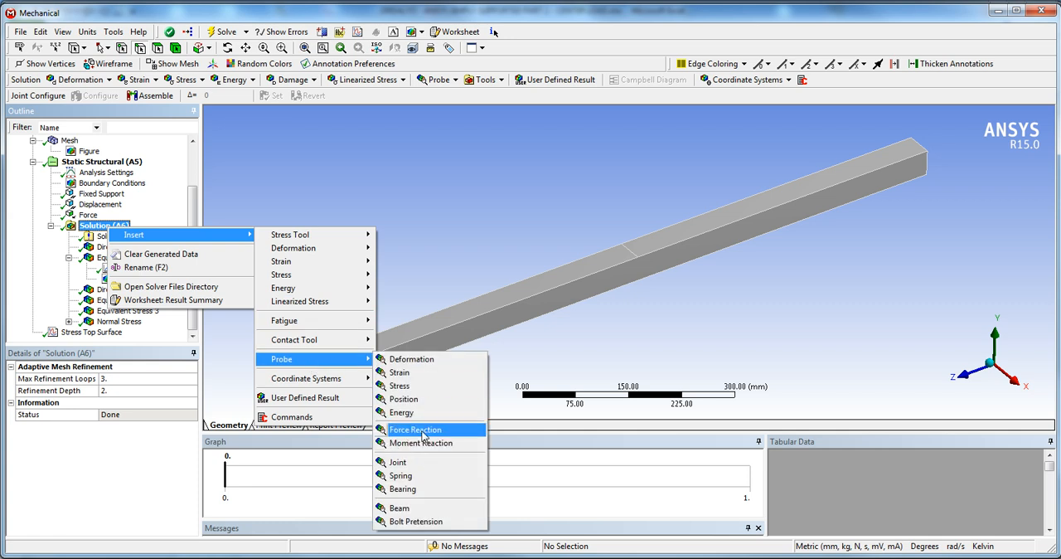
pyautogui.click(415, 430)
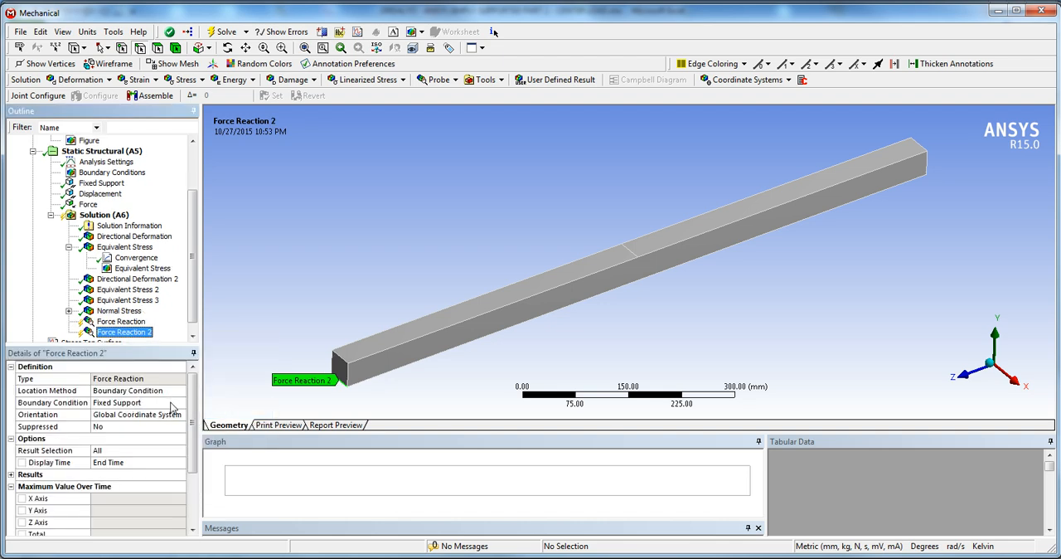
pyautogui.click(181, 402)
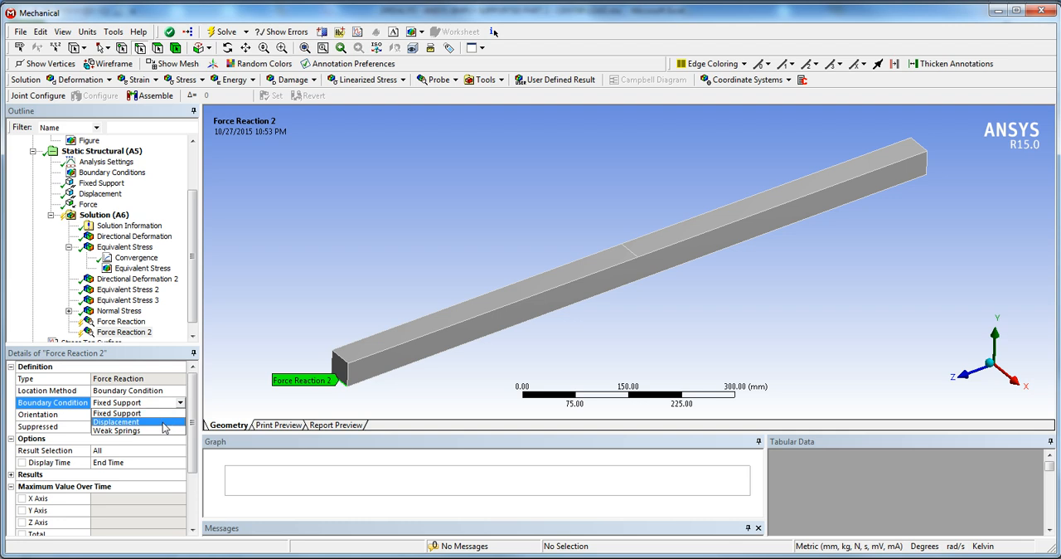
pyautogui.click(116, 420)
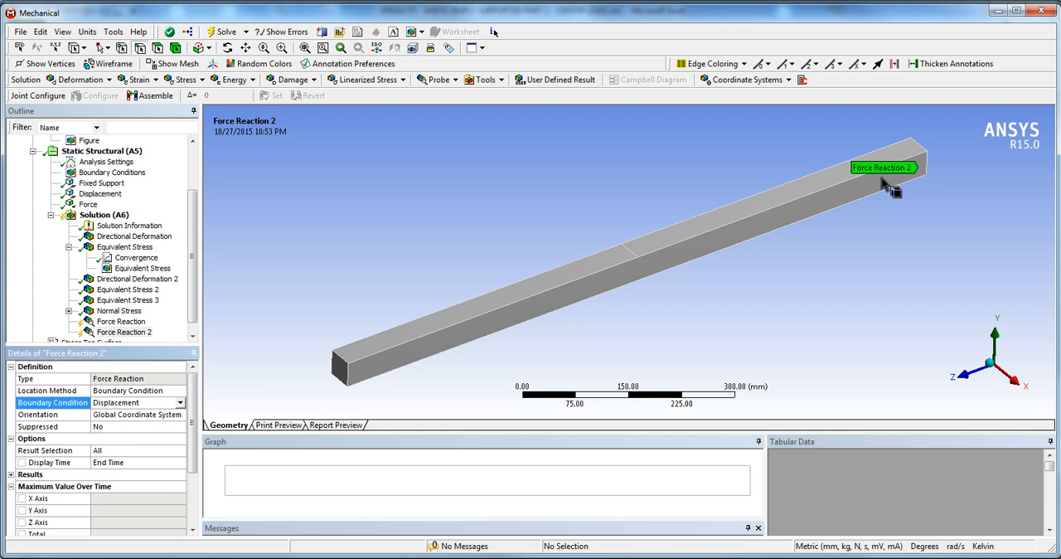
pyautogui.rightClick(106, 214)
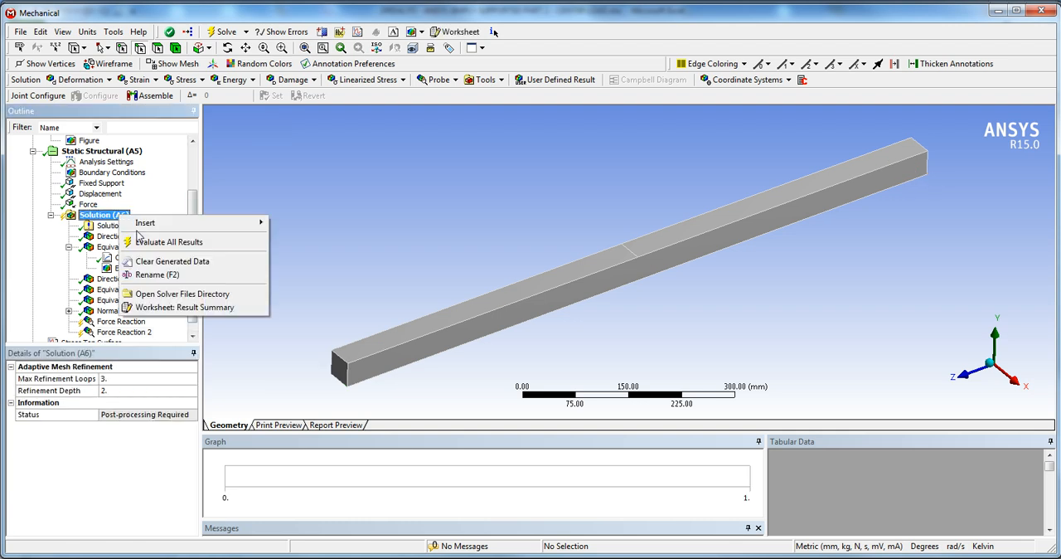
pyautogui.click(168, 241)
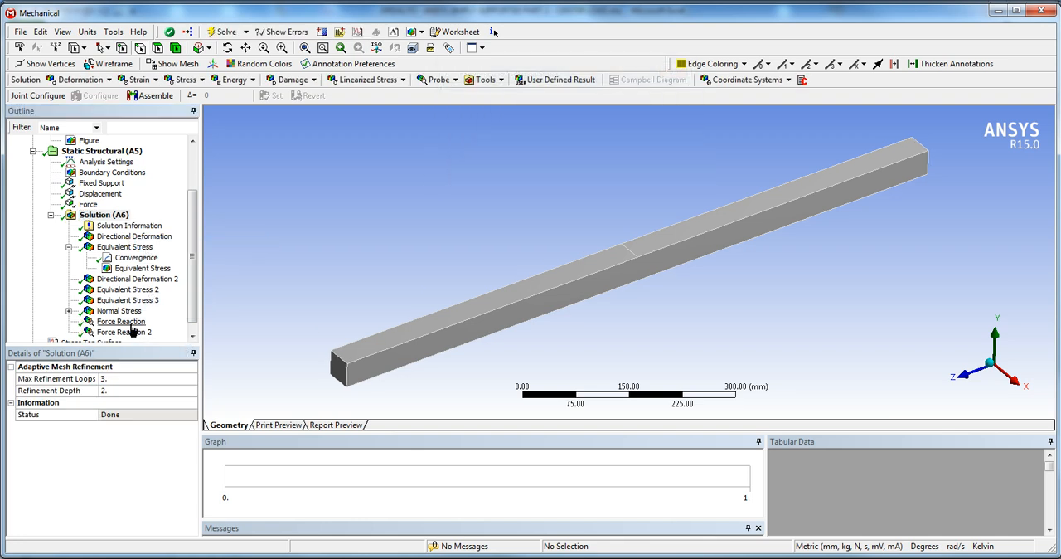
# - Read the fixed-support Force Reaction of 2500 N in Y, then switch to Excel
pyautogui.click(121, 321)
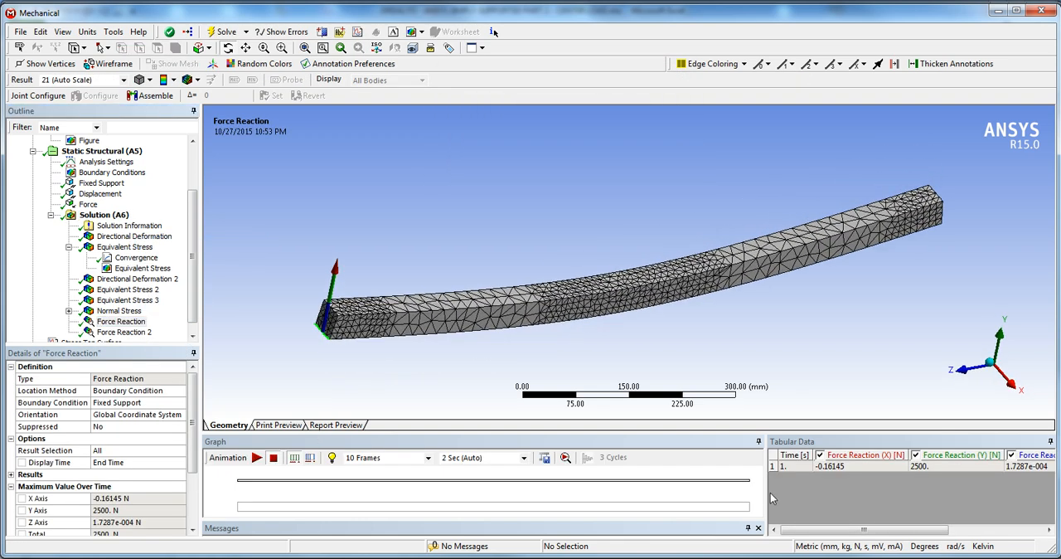
pyautogui.scroll(-3)
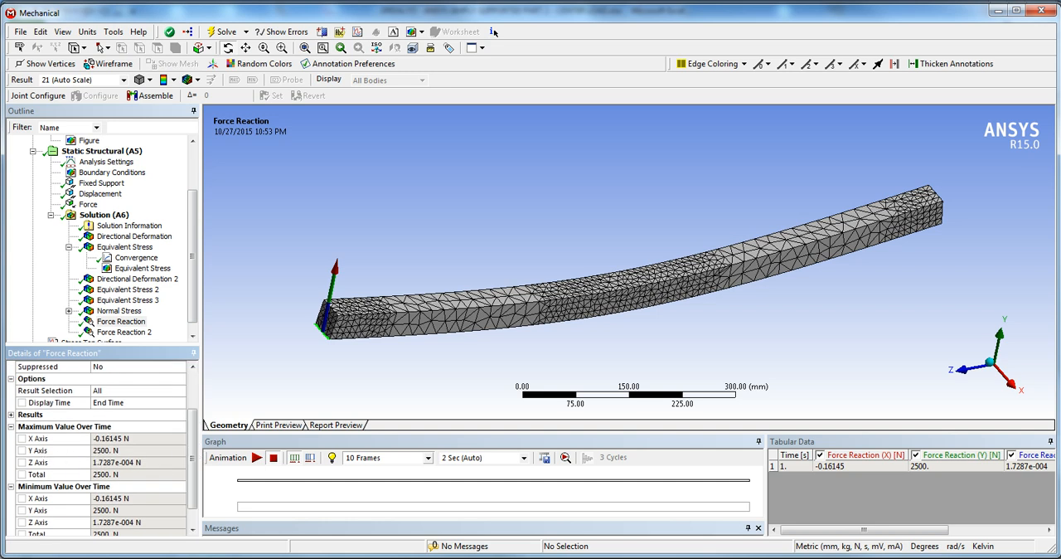
pyautogui.click(125, 332)
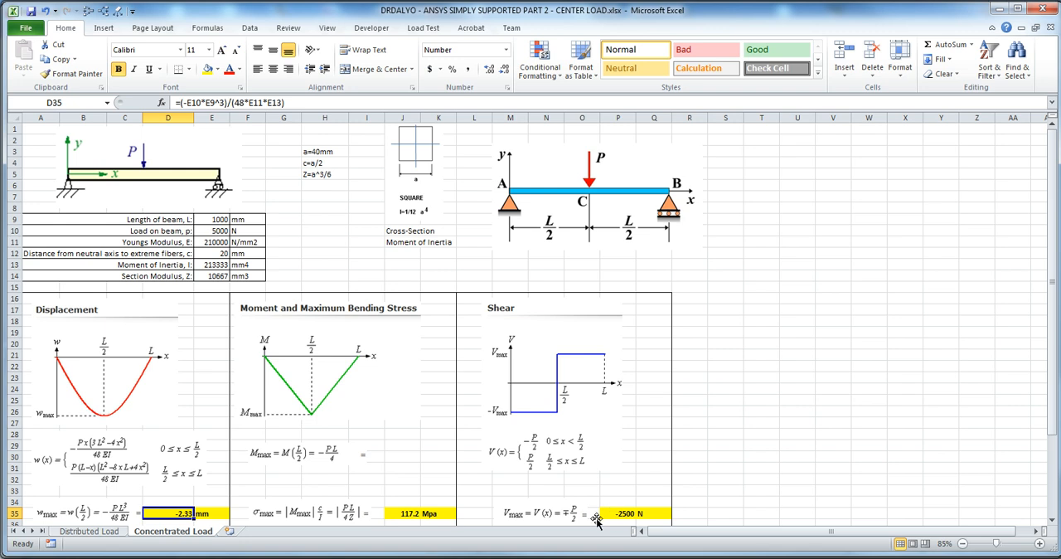
# - Review Excel's hand-calculated shear of -2500 N, half the 5000 N load
pyautogui.click(634, 513)
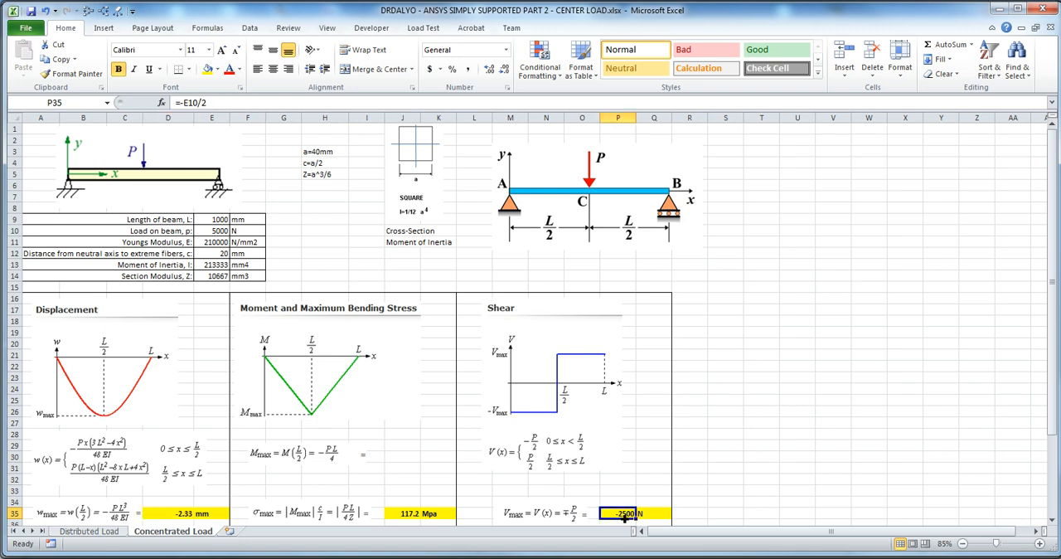
pyautogui.moveTo(524, 415)
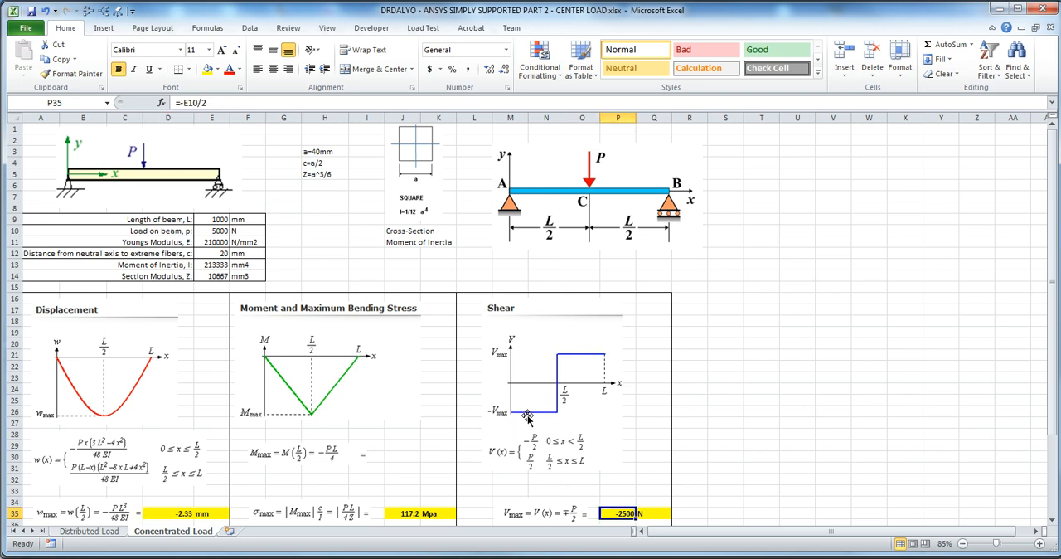
pyautogui.moveTo(595, 482)
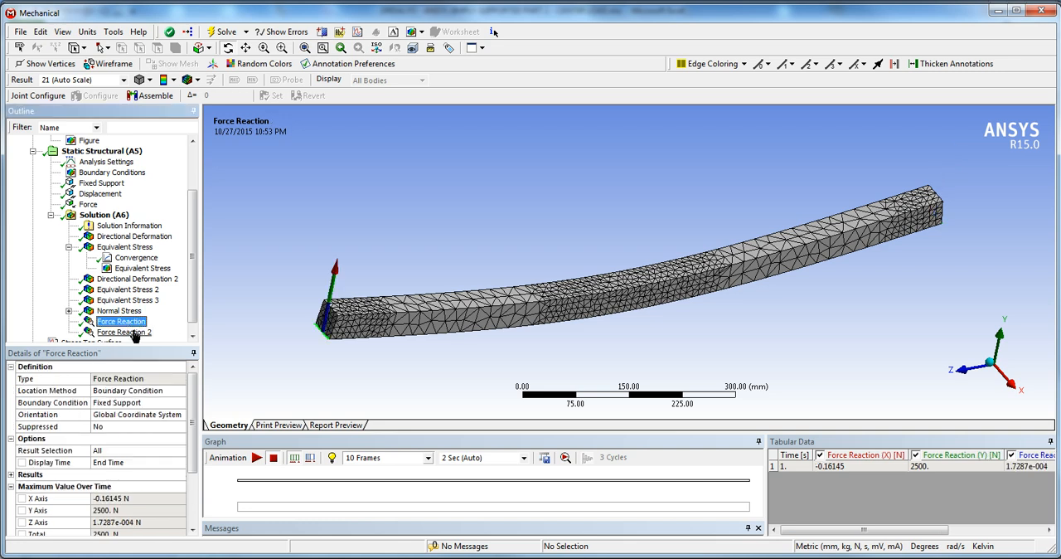
# - Compare Force Reaction and Force Reaction 2, both 2500 N vertical, and select Convergence
pyautogui.click(122, 331)
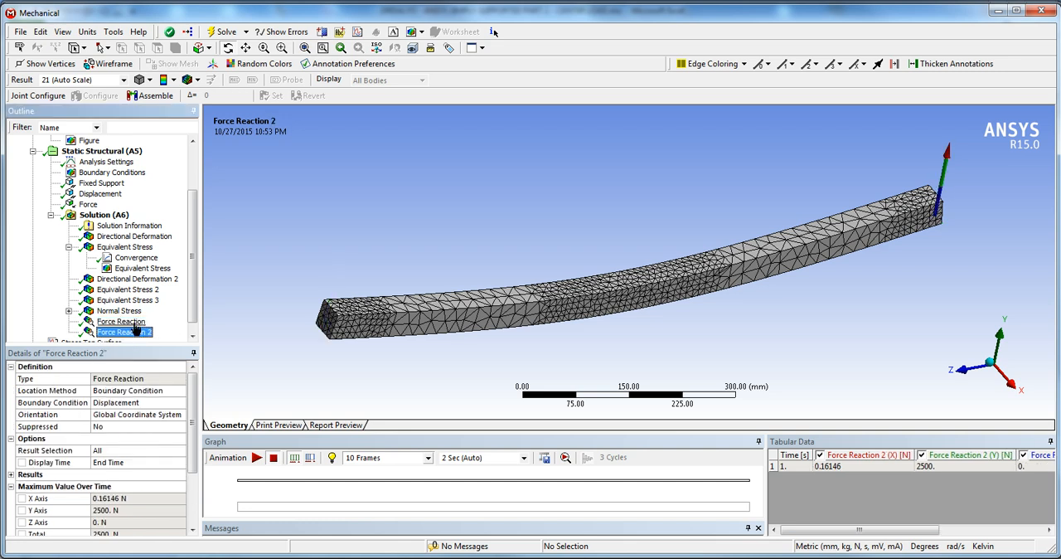
pyautogui.click(121, 321)
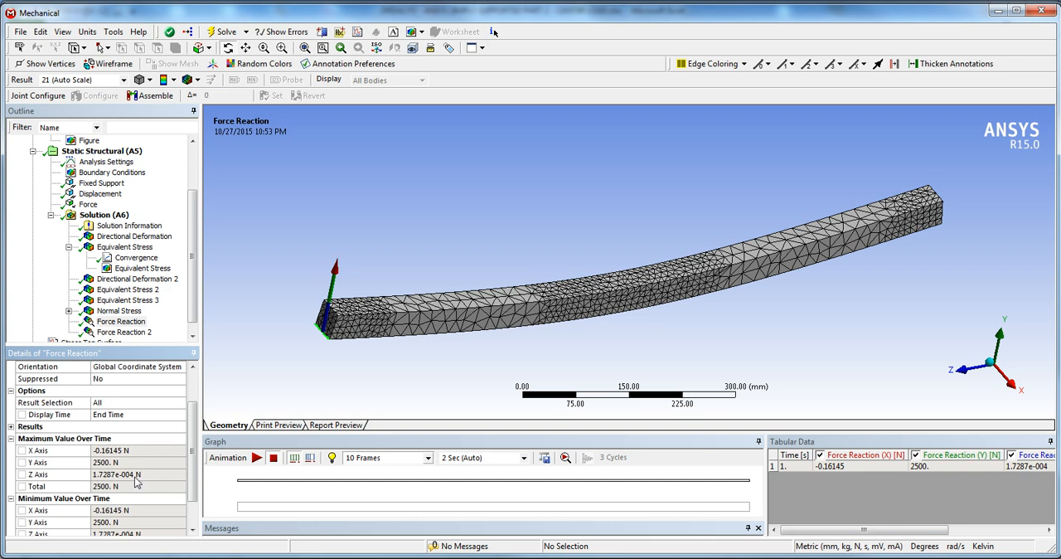
pyautogui.moveTo(123, 483)
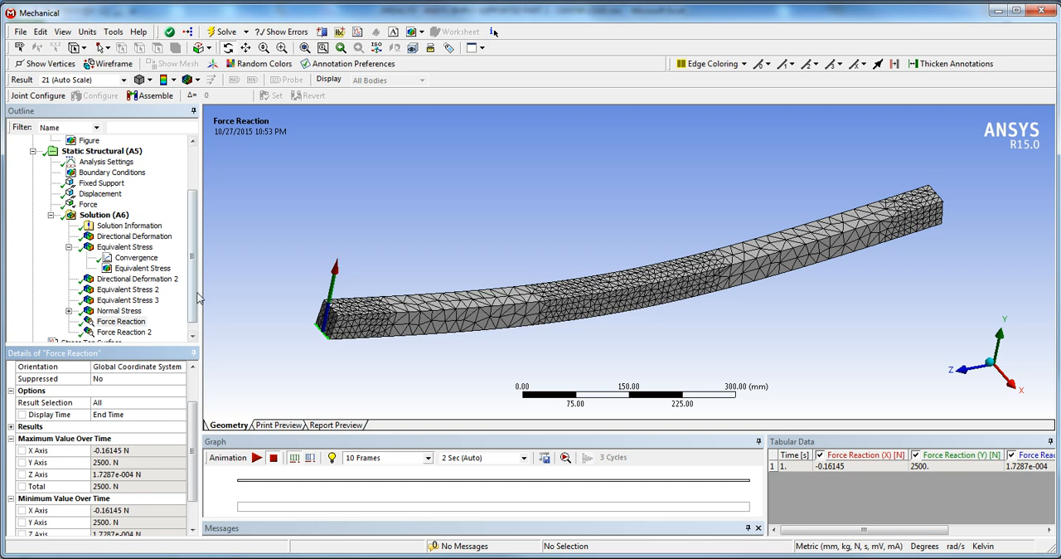
pyautogui.click(123, 320)
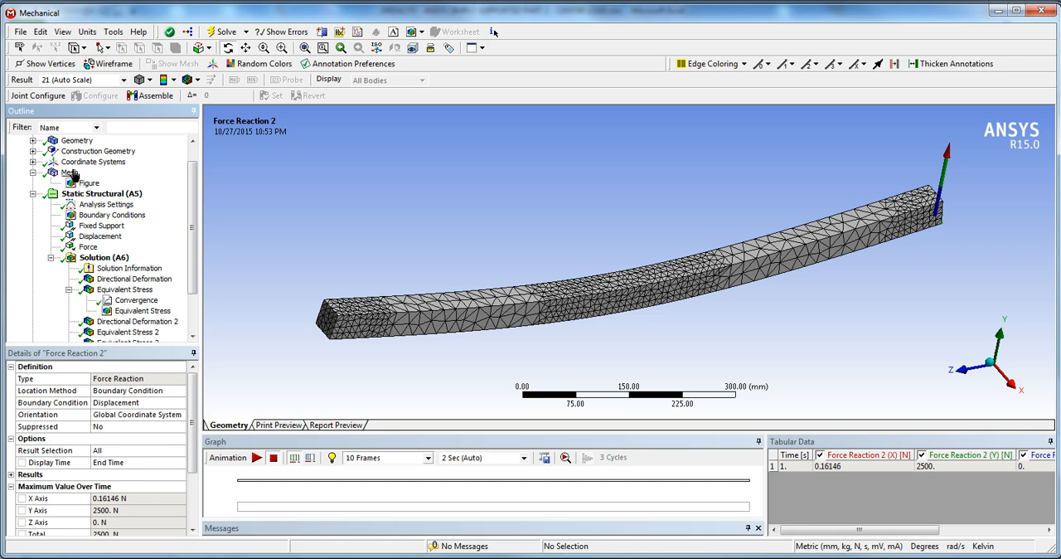
pyautogui.click(136, 300)
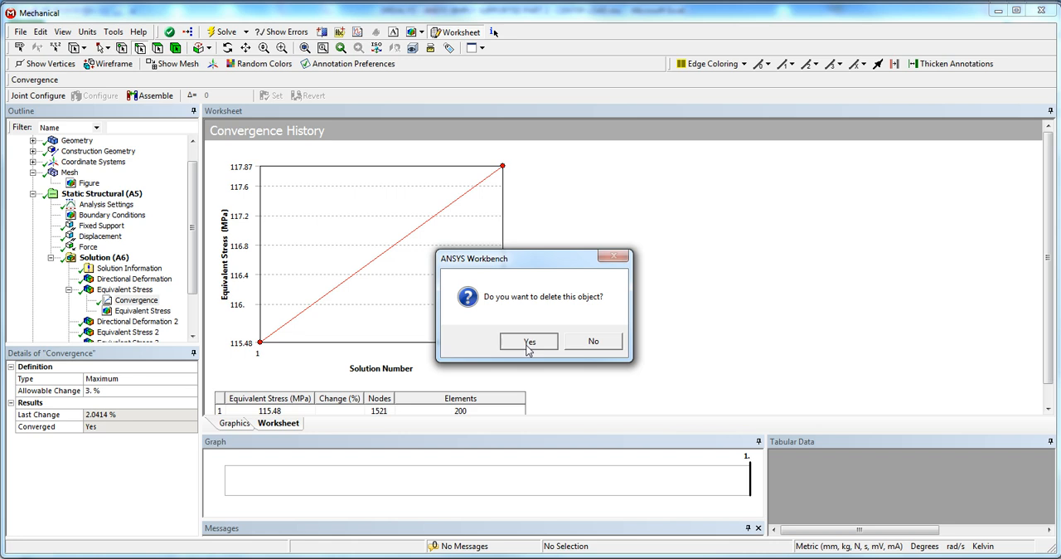
# - Delete the Convergence object, clear results, and remesh the beam at 10 mm element size
pyautogui.click(528, 341)
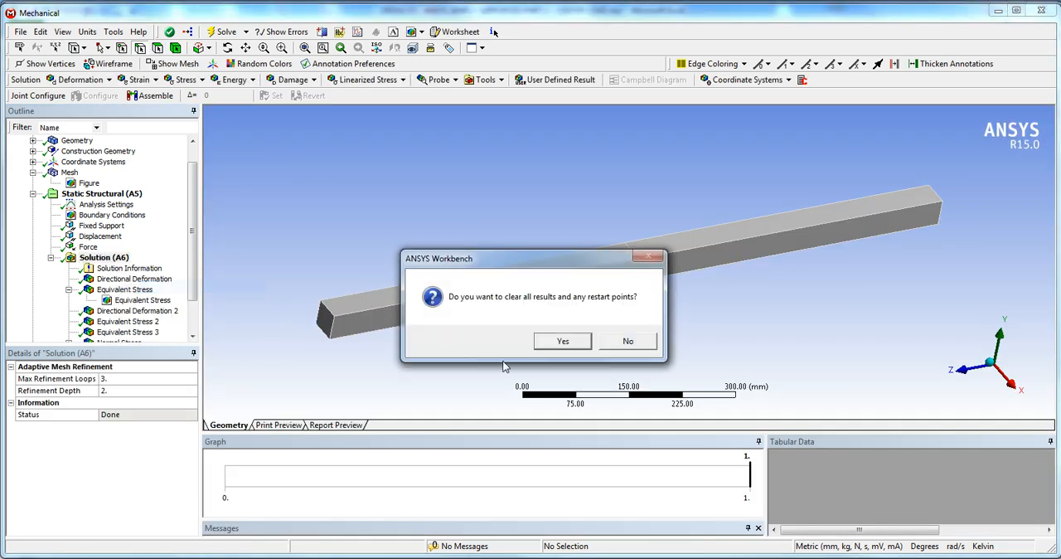
pyautogui.click(562, 341)
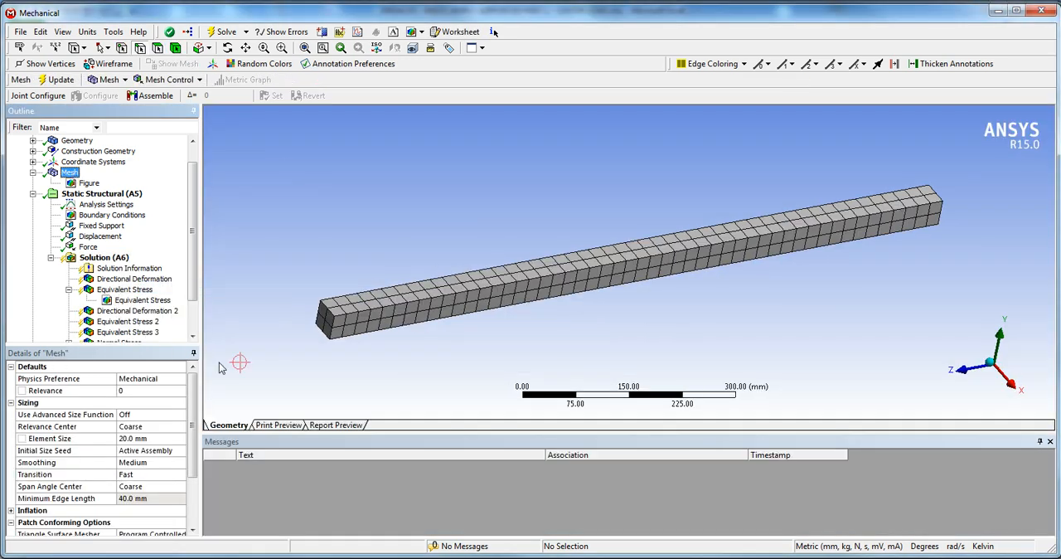
pyautogui.click(149, 438)
pyautogui.write('10')
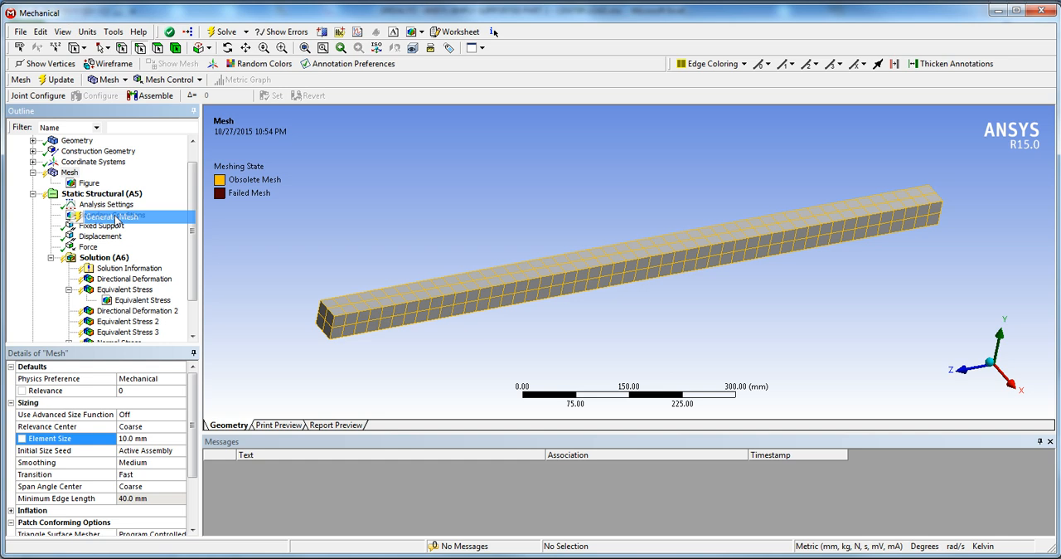
pyautogui.click(112, 214)
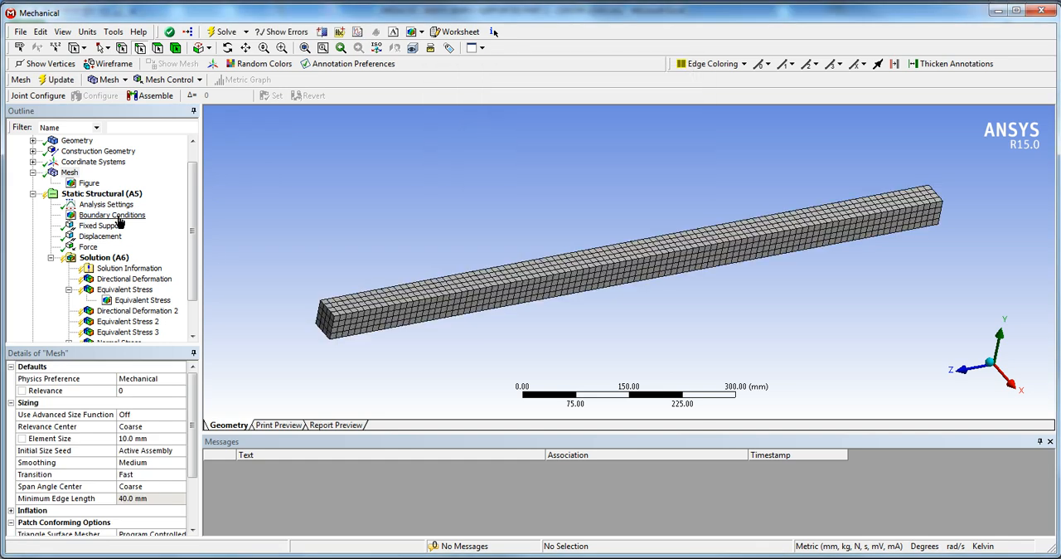
pyautogui.click(103, 257)
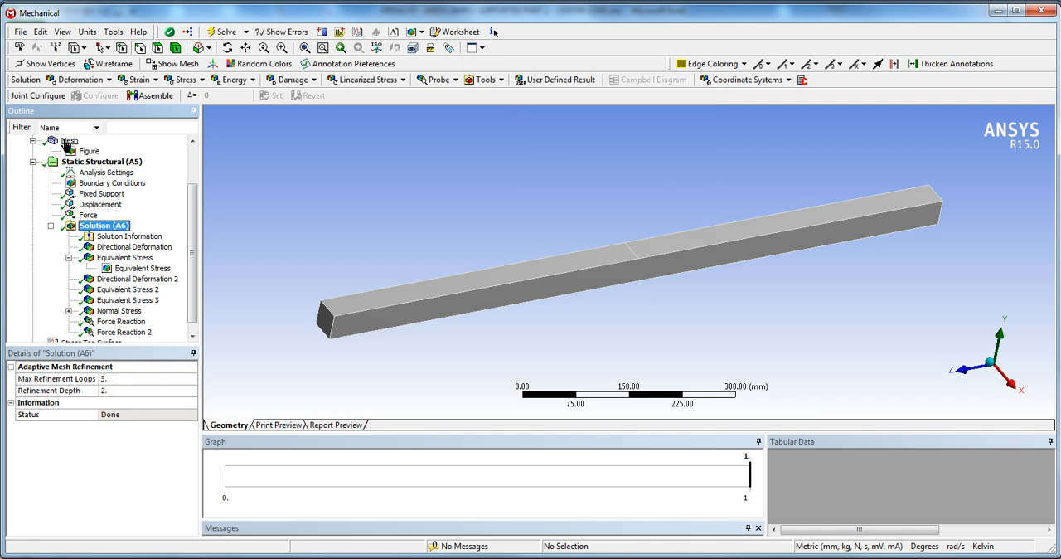
# - Solve the 10 mm mesh model and view equivalent stress peaking at 118.47 MPa
pyautogui.click(124, 257)
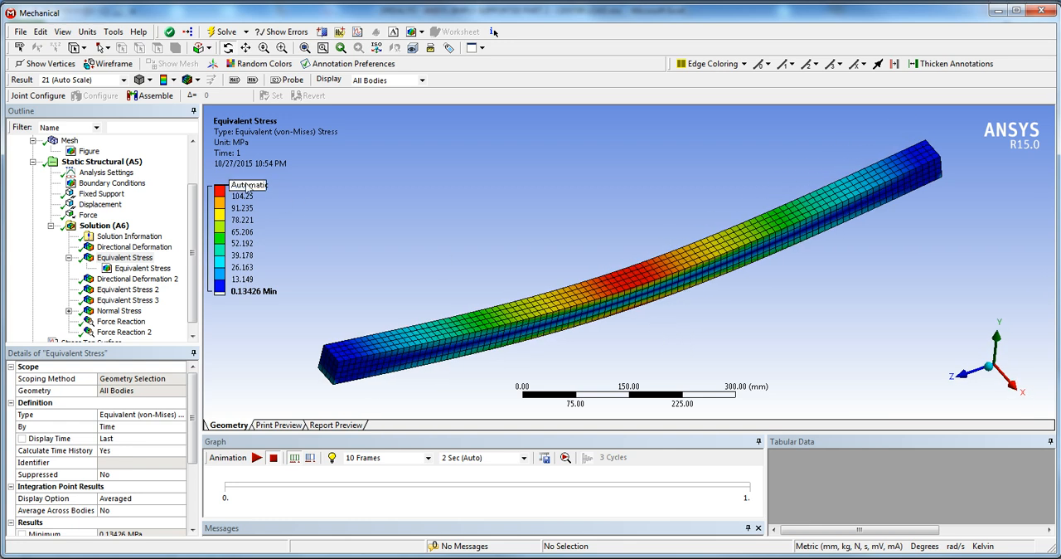
pyautogui.click(68, 140)
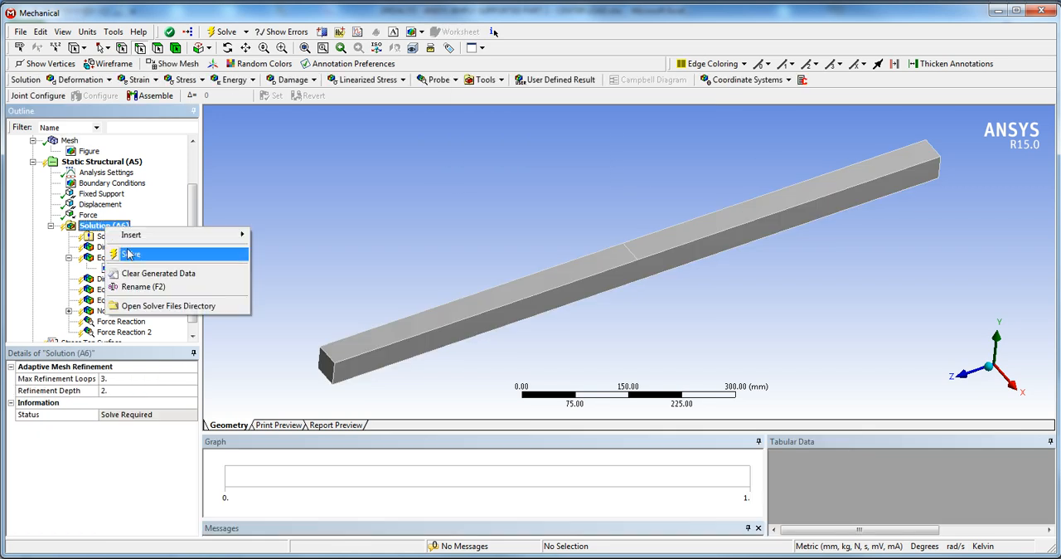
pyautogui.click(133, 254)
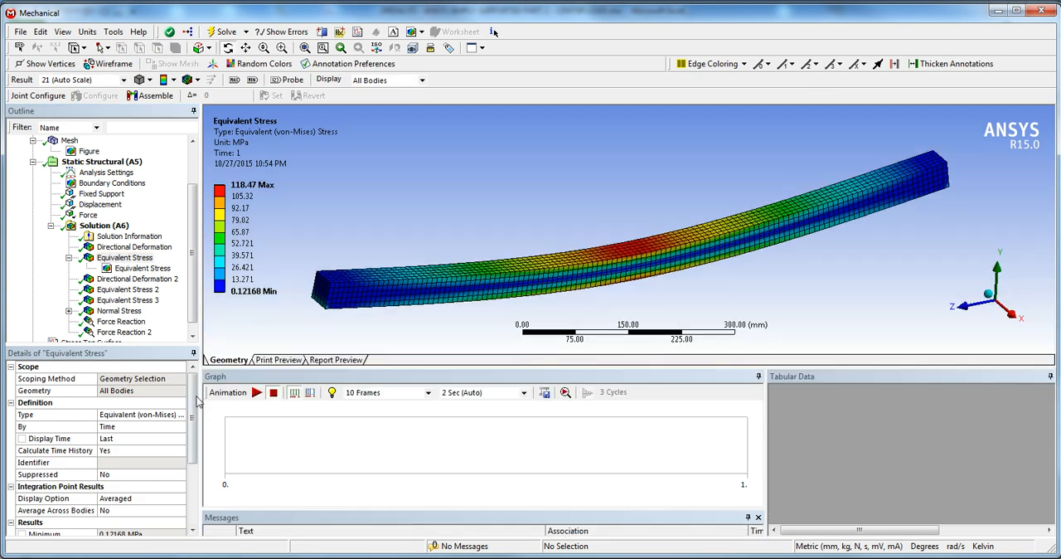
# - Probe mid-span top-surface points, labelling element stresses from 111.69 to 118.45 MPa
pyautogui.click(124, 289)
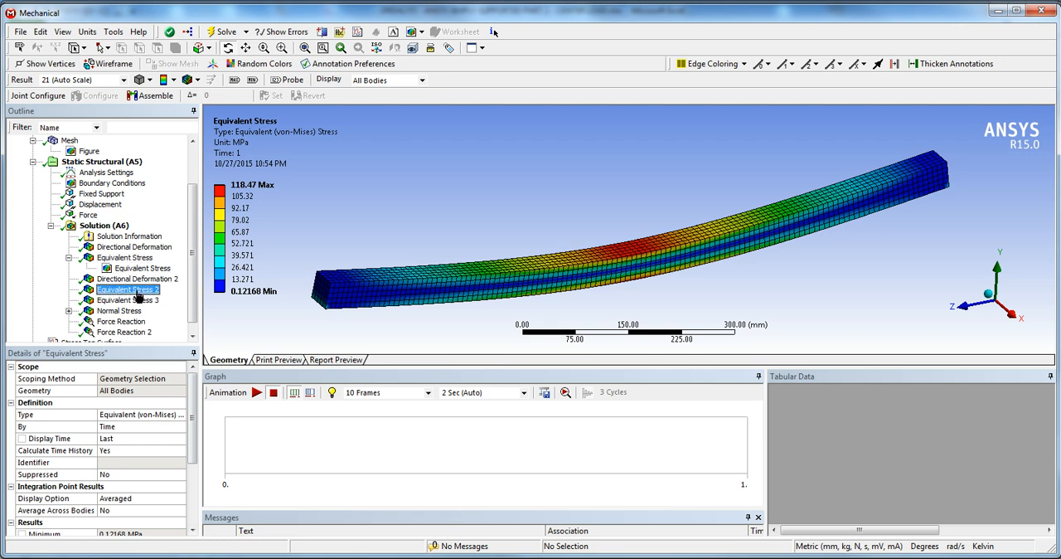
pyautogui.click(126, 288)
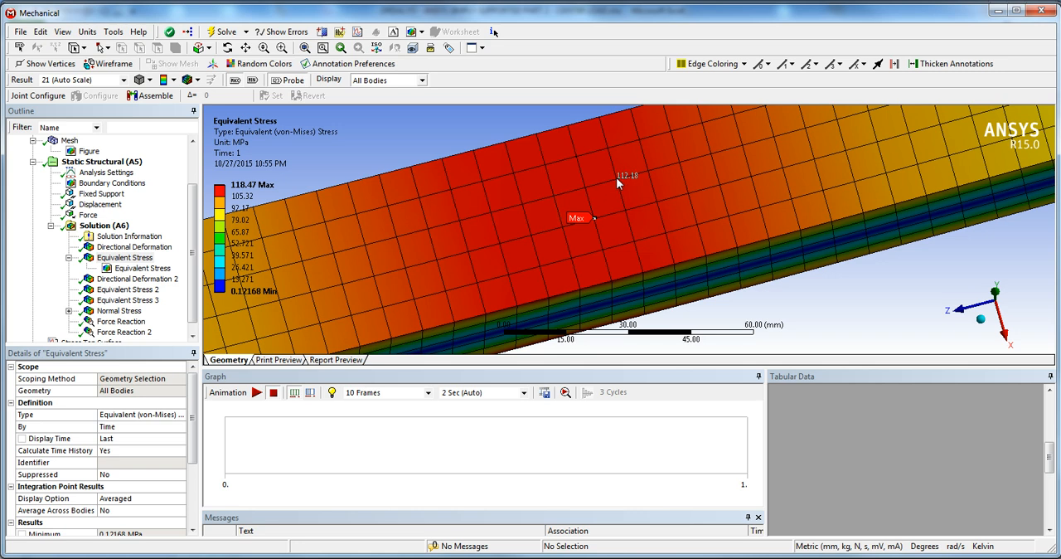
pyautogui.moveTo(608, 153)
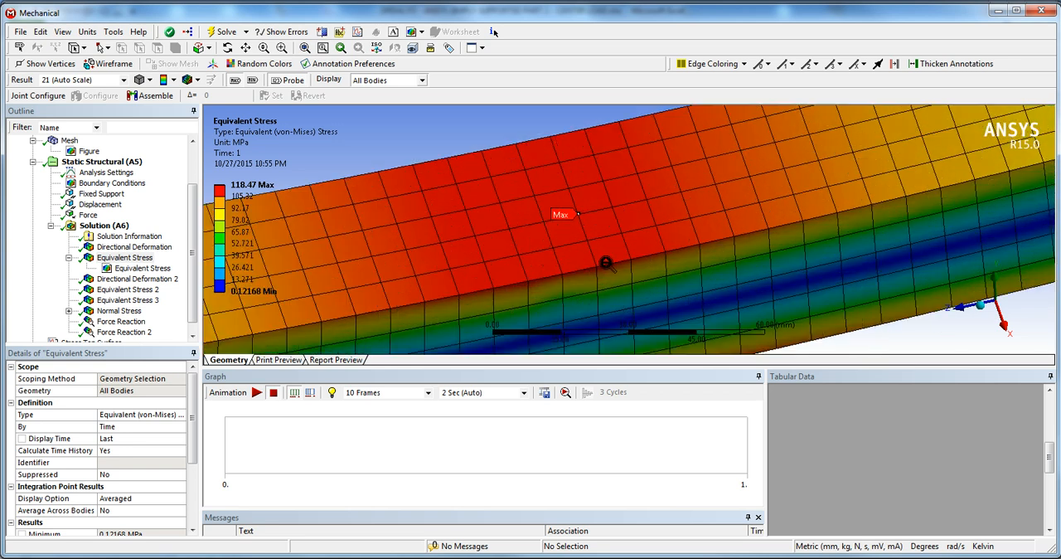
pyautogui.moveTo(625, 195)
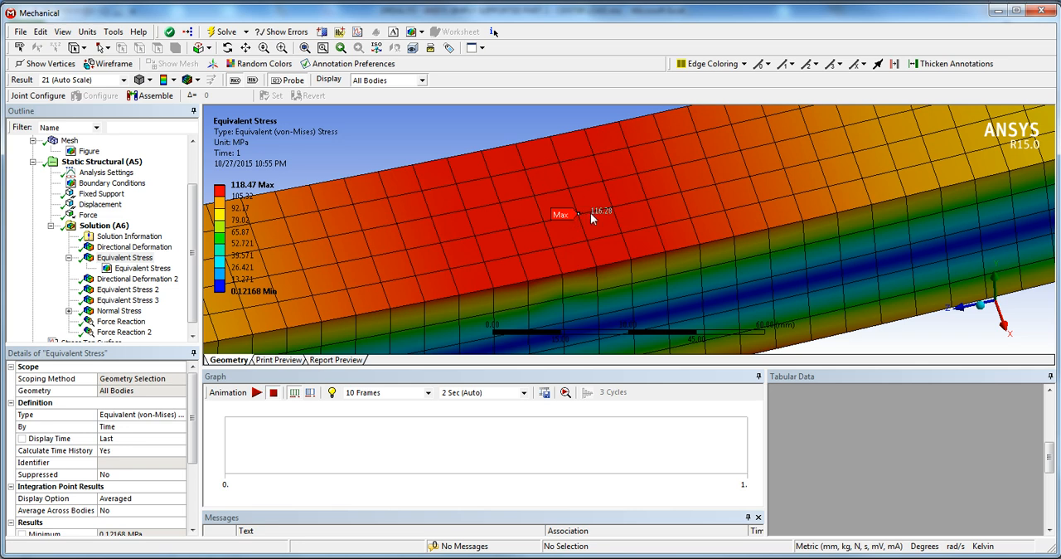
pyautogui.moveTo(550, 197)
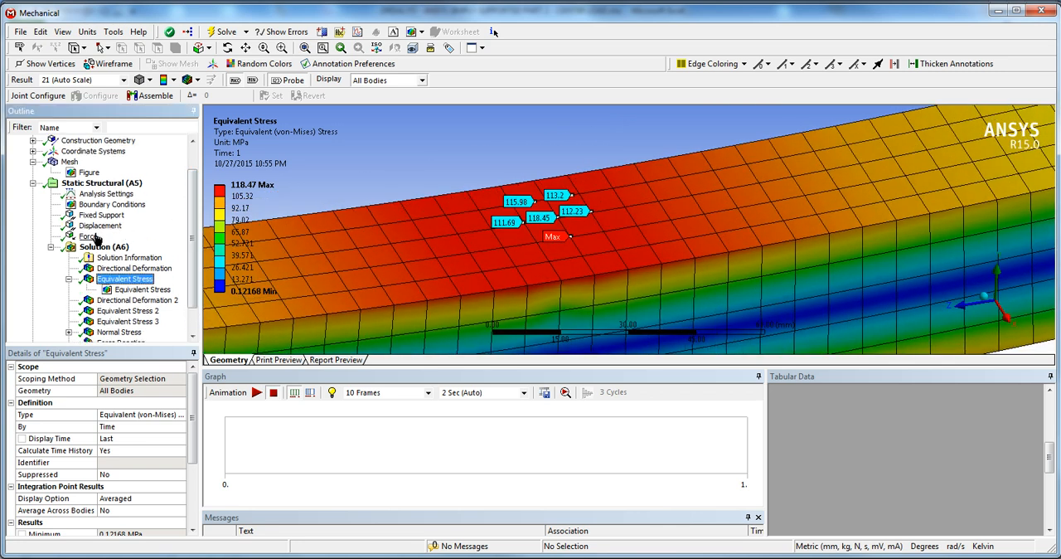
pyautogui.click(88, 236)
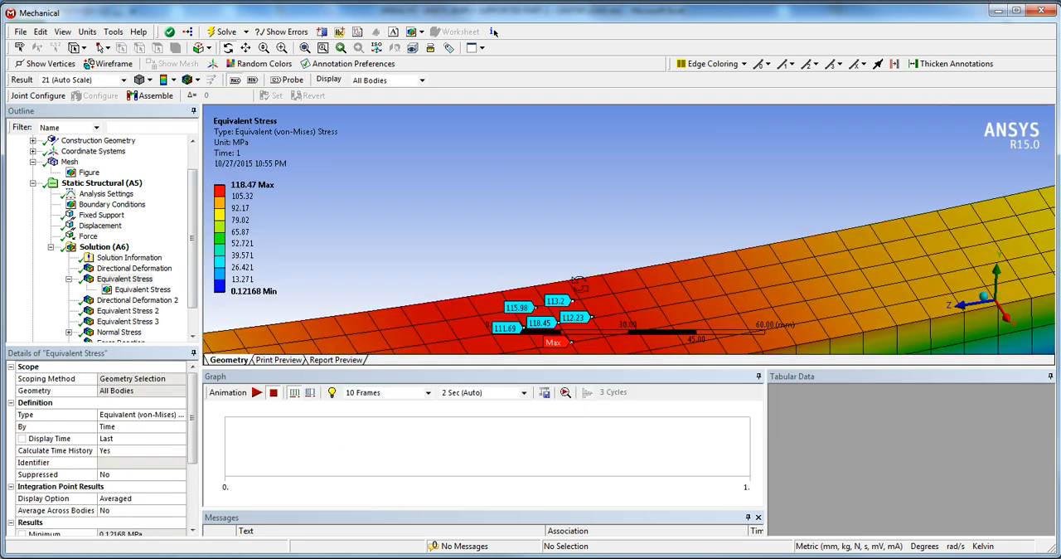
# - Show Equivalent Stress 3 along Path 2 (3.13–4.99 MPa) and orbit to inspect it
pyautogui.click(126, 321)
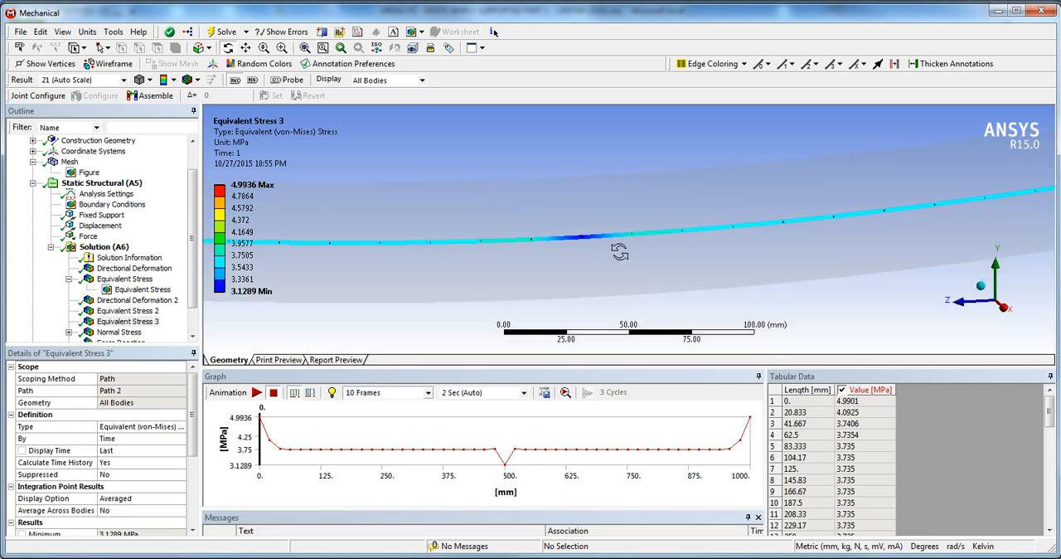
pyautogui.moveTo(620, 251); pyautogui.dragTo(630, 257)
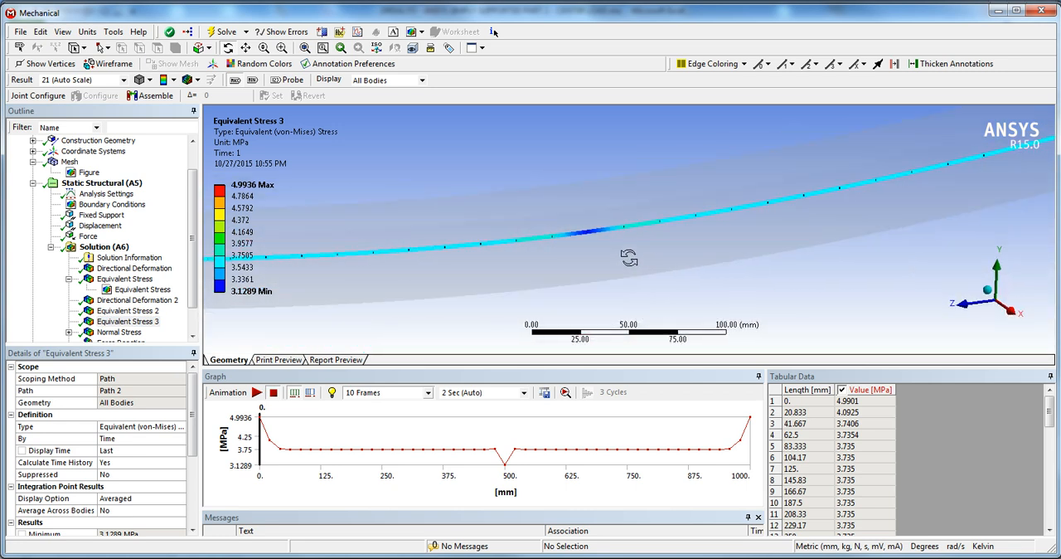
pyautogui.click(88, 236)
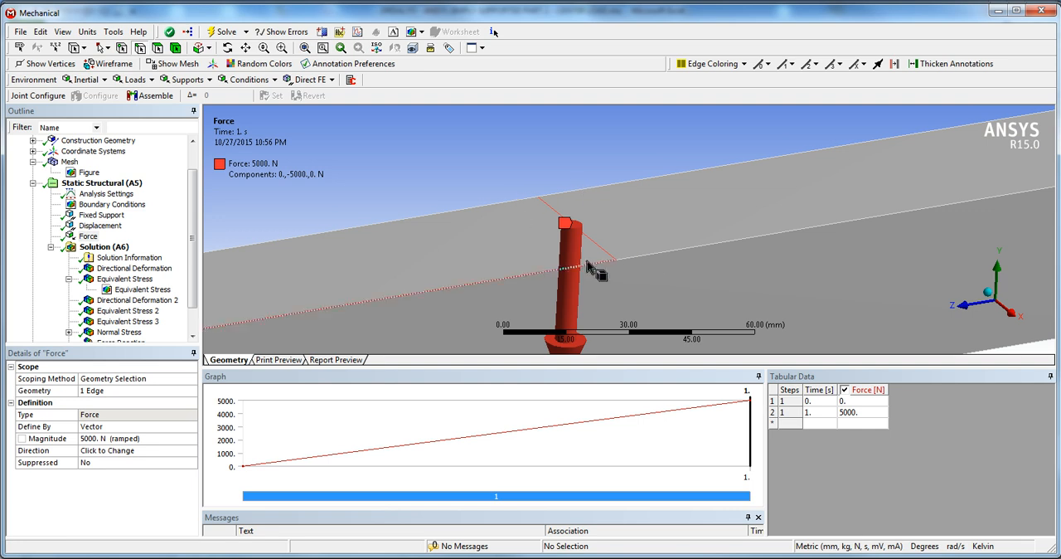
pyautogui.moveTo(525, 240)
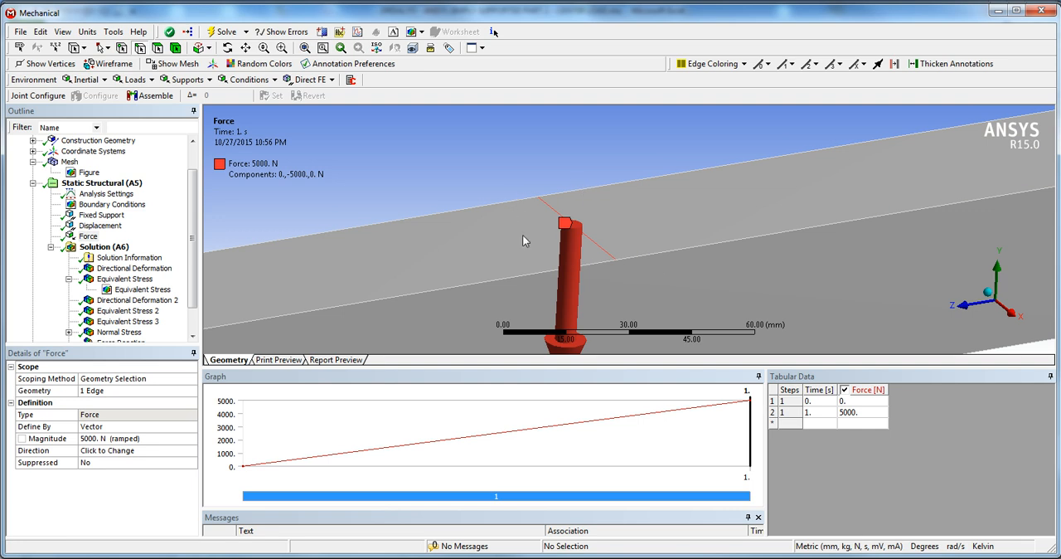
pyautogui.moveTo(587, 242)
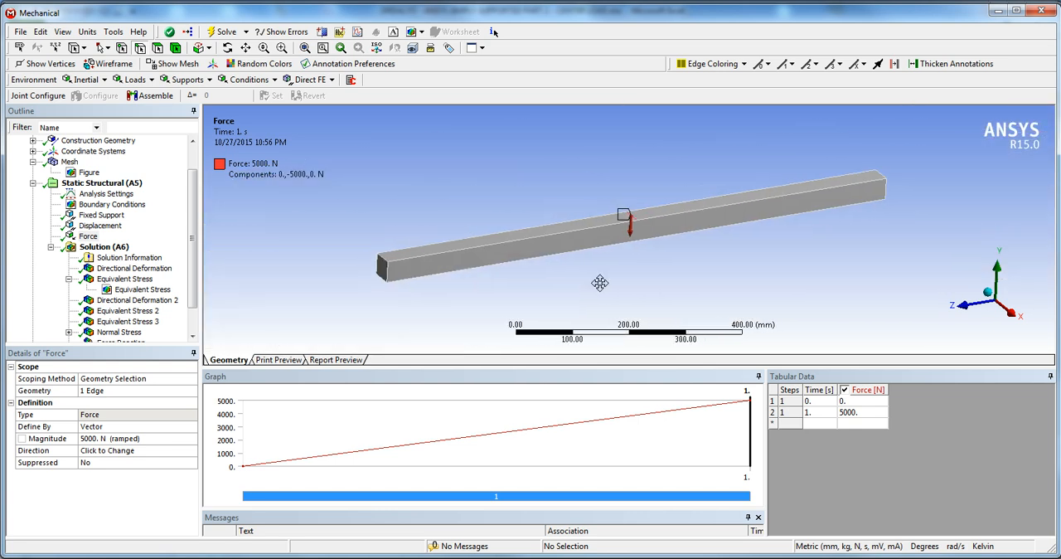
# - Show the Y directional deformation result with its -2.3385 mm minimum
pyautogui.click(134, 268)
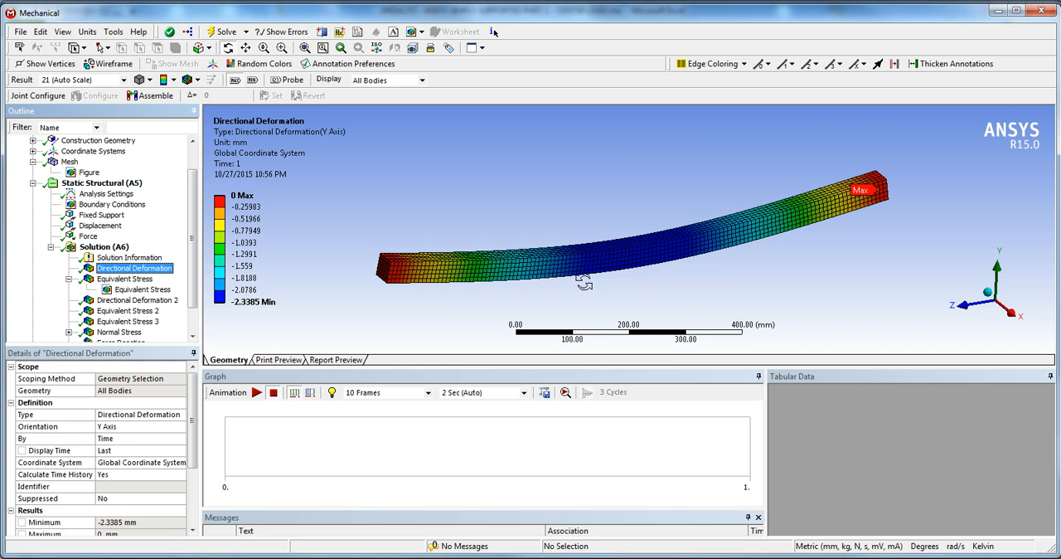